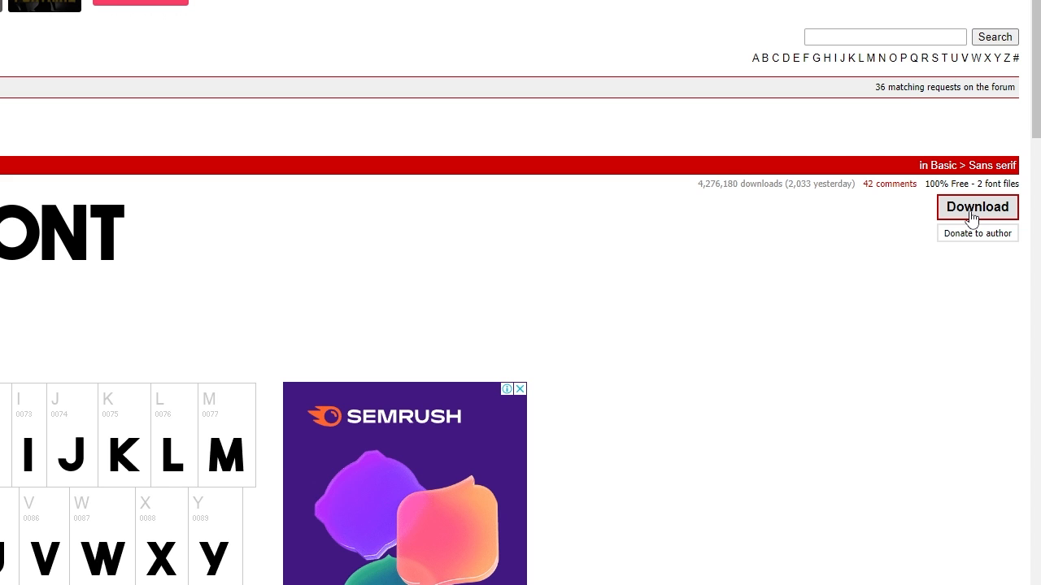
Download The Bold Font from DaFont and install it via Windows Font Viewer
{"action": "left_click", "coordinate": [976, 206]}
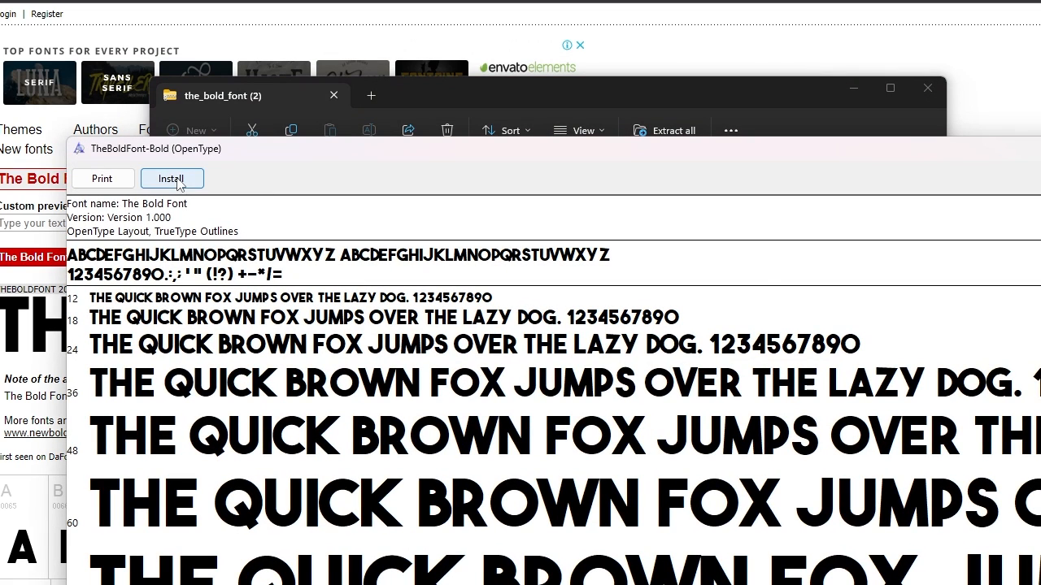
{"action": "left_click", "coordinate": [173, 177]}
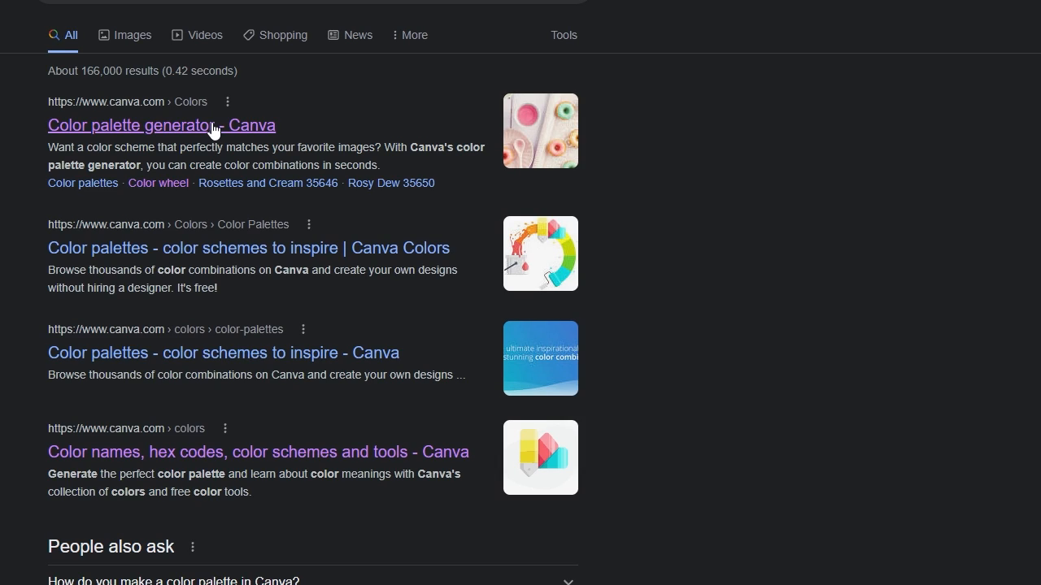
Explore Canva colour combinations for yellow #fccd03, then search Freepik Vectors for 'emoji'
{"action": "left_click", "coordinate": [163, 125]}
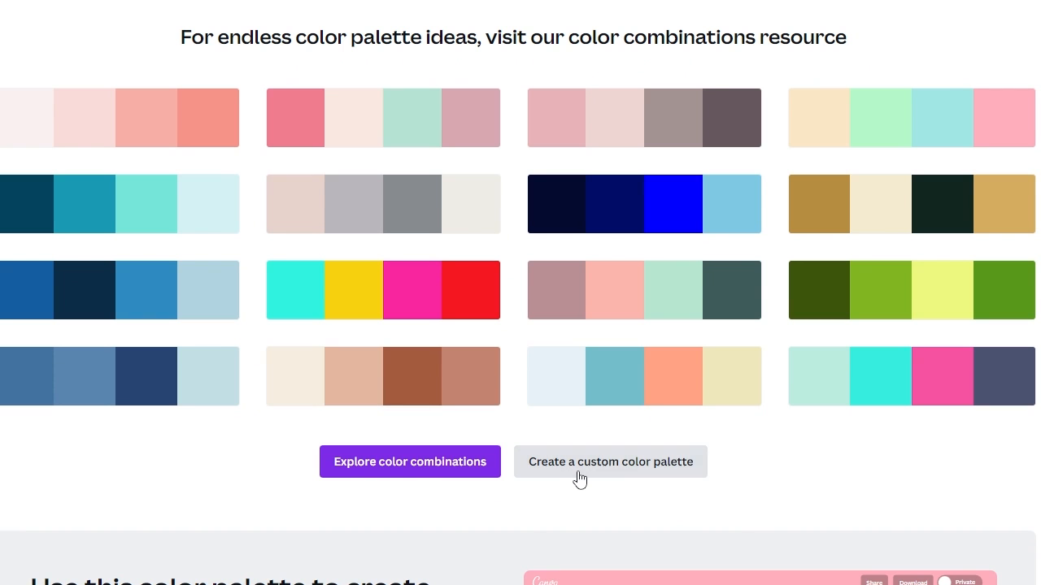
{"action": "left_click", "coordinate": [611, 462]}
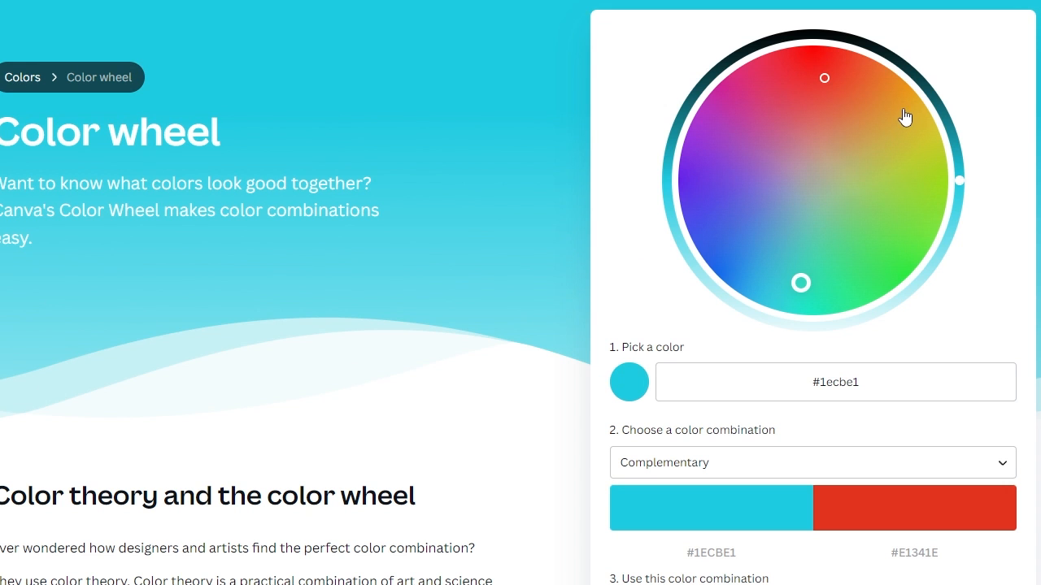
{"action": "left_click", "coordinate": [810, 462]}
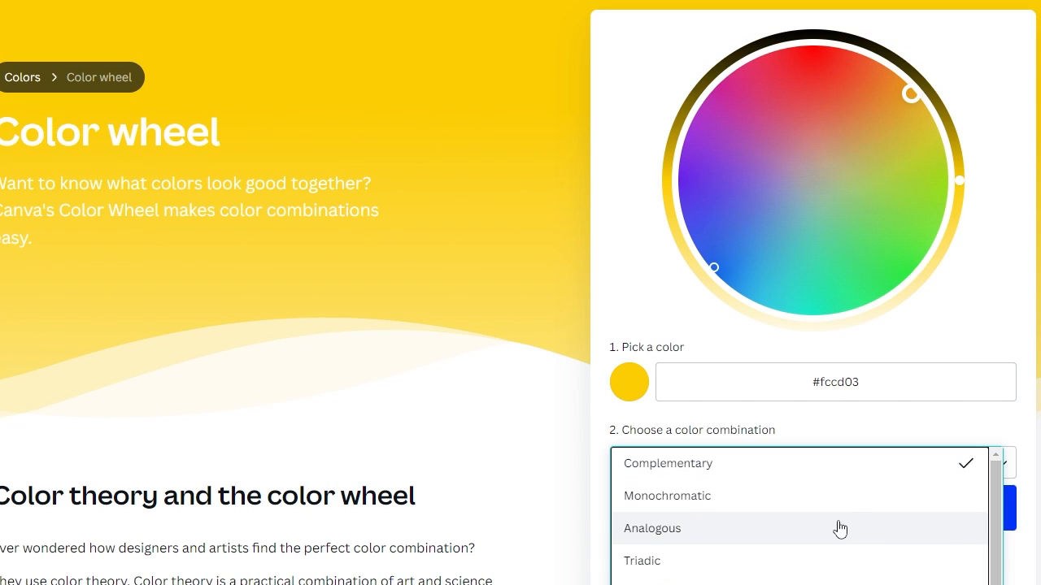
{"action": "left_click", "coordinate": [651, 528]}
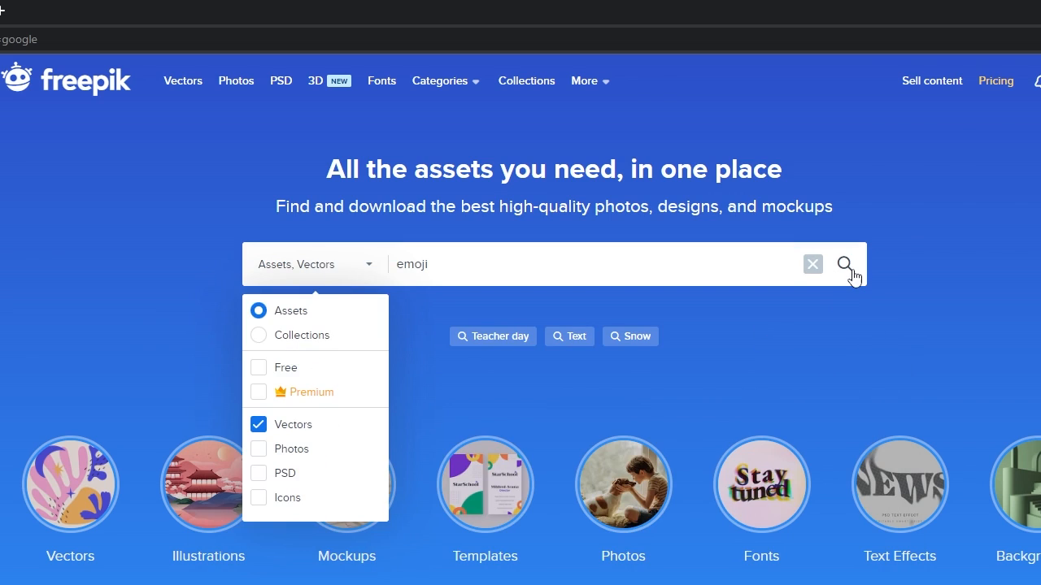
{"action": "left_click", "coordinate": [846, 264]}
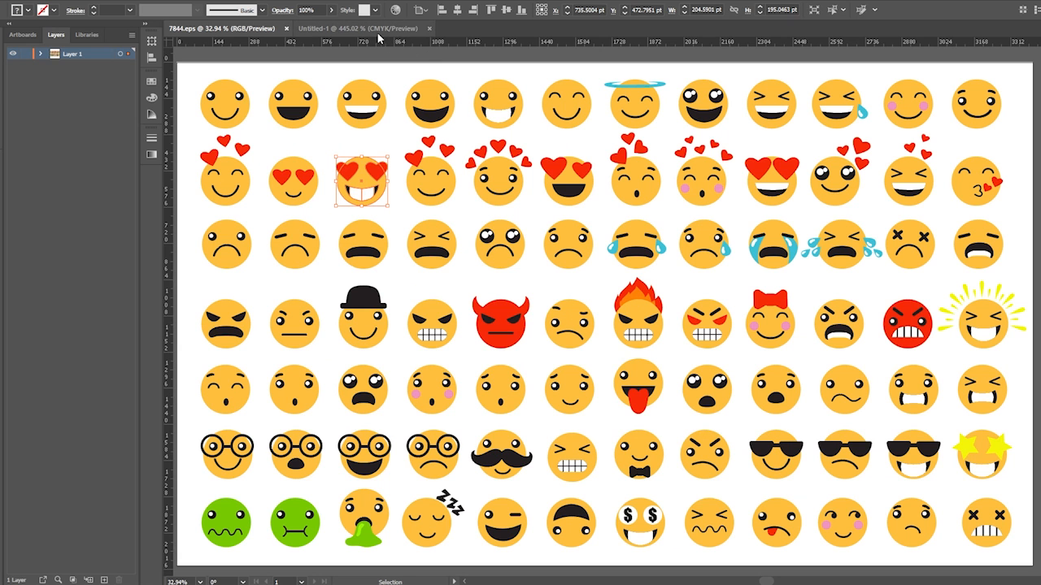
Switch to the Untitled-1 heart-eyes emoji document and start File > Export
{"action": "left_click", "coordinate": [16, 10]}
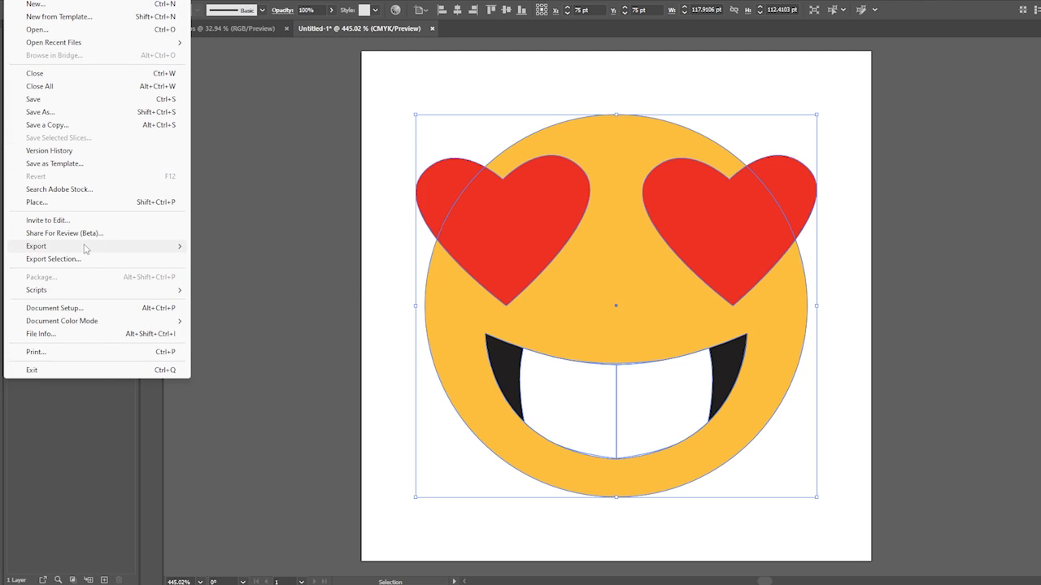
{"action": "left_click", "coordinate": [36, 245]}
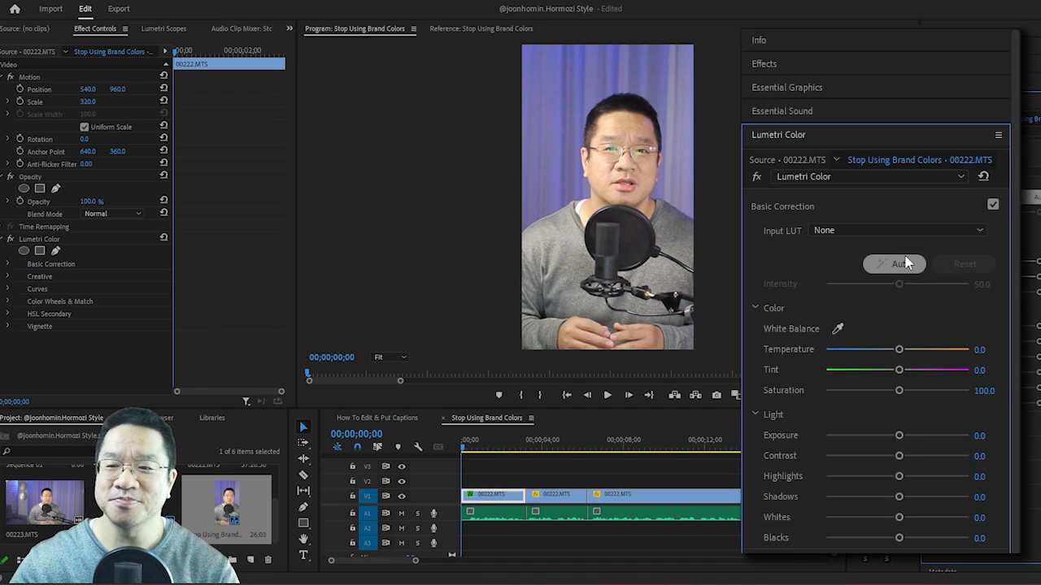
Auto-correct Lumetri Color, tweak Shadows and Contrast, and save as preset Lumetri Color Preset New
{"action": "left_click", "coordinate": [894, 264]}
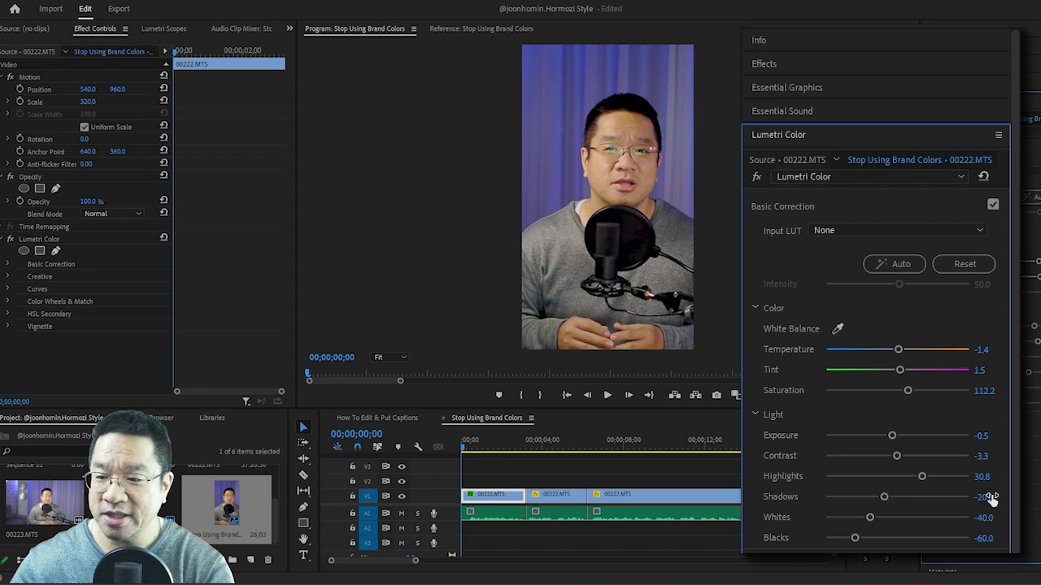
{"action": "double_click", "coordinate": [985, 475]}
{"action": "type", "text": "35"}
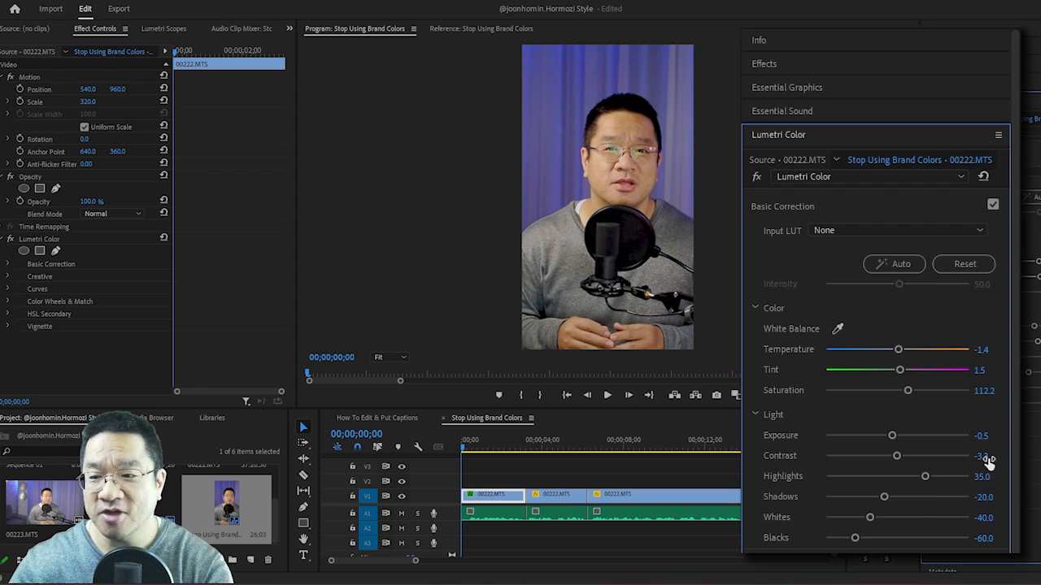
{"action": "left_click_drag", "start_coordinate": [897, 455], "coordinate": [910, 456]}
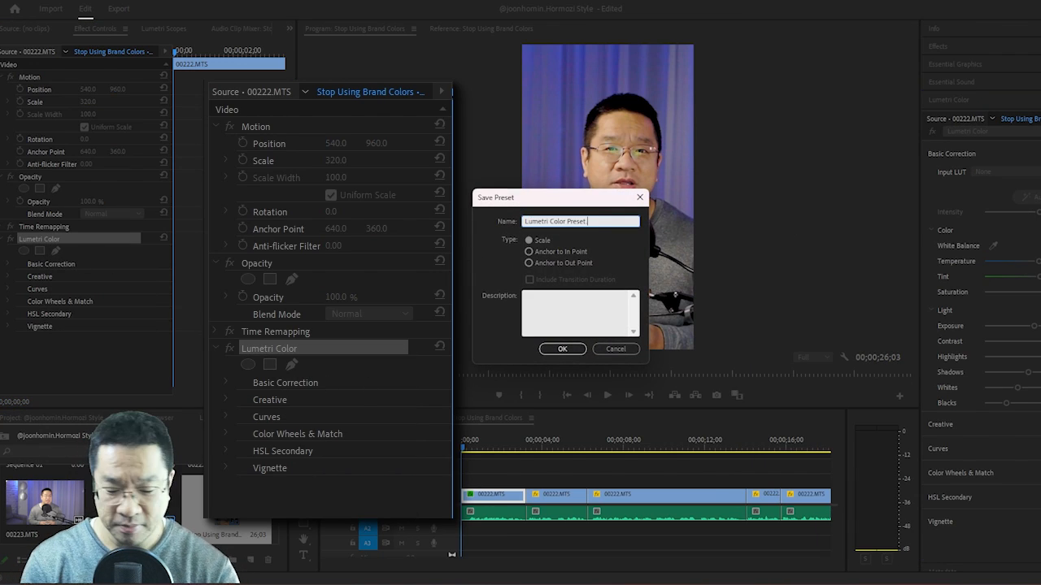
{"action": "type", "text": "New"}
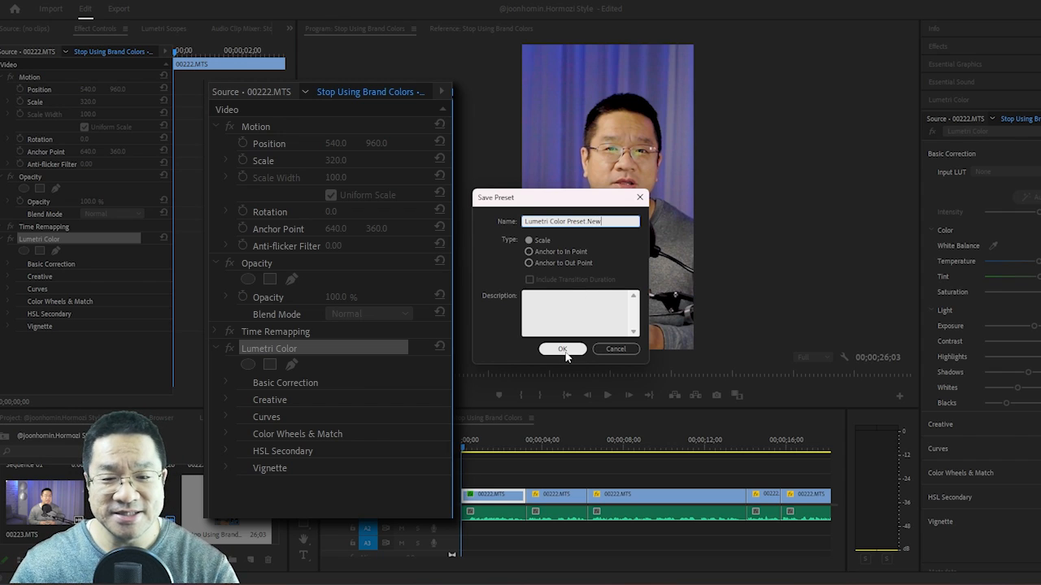
{"action": "left_click", "coordinate": [563, 348]}
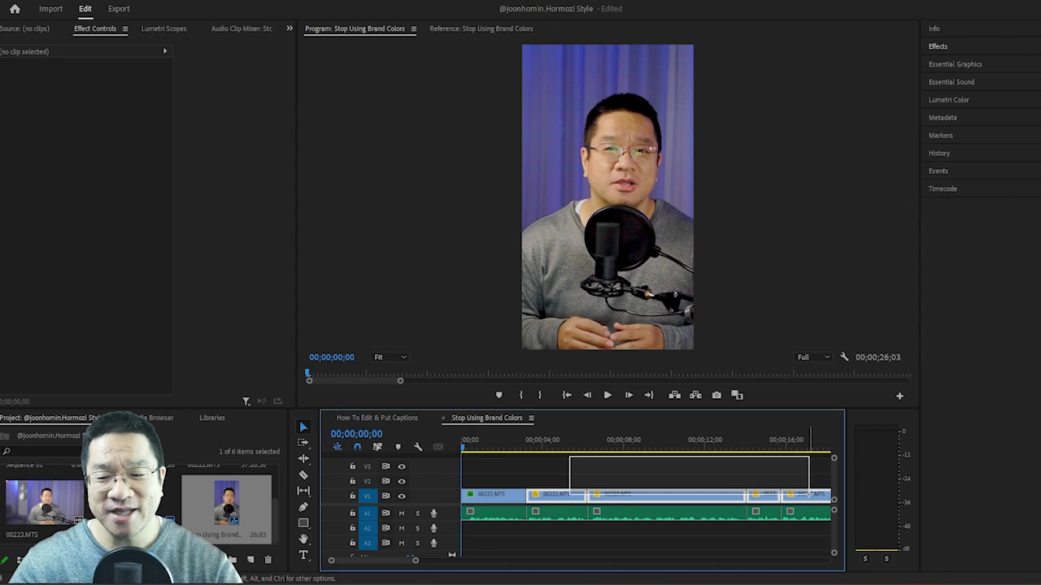
Apply Lumetri Color Preset New from the Effects presets folder to the selected clips
{"action": "left_click", "coordinate": [937, 46]}
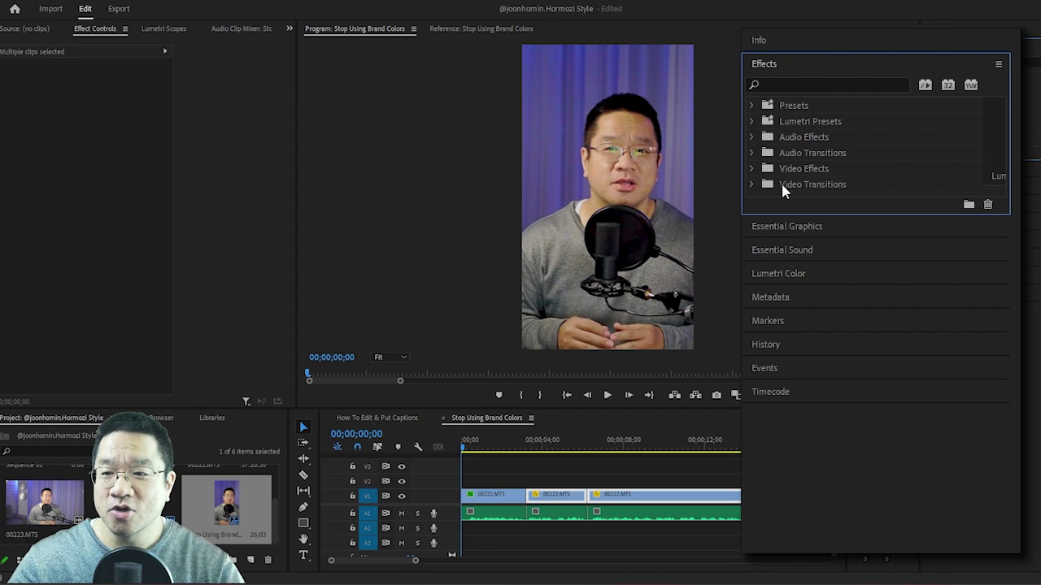
{"action": "left_click", "coordinate": [751, 104]}
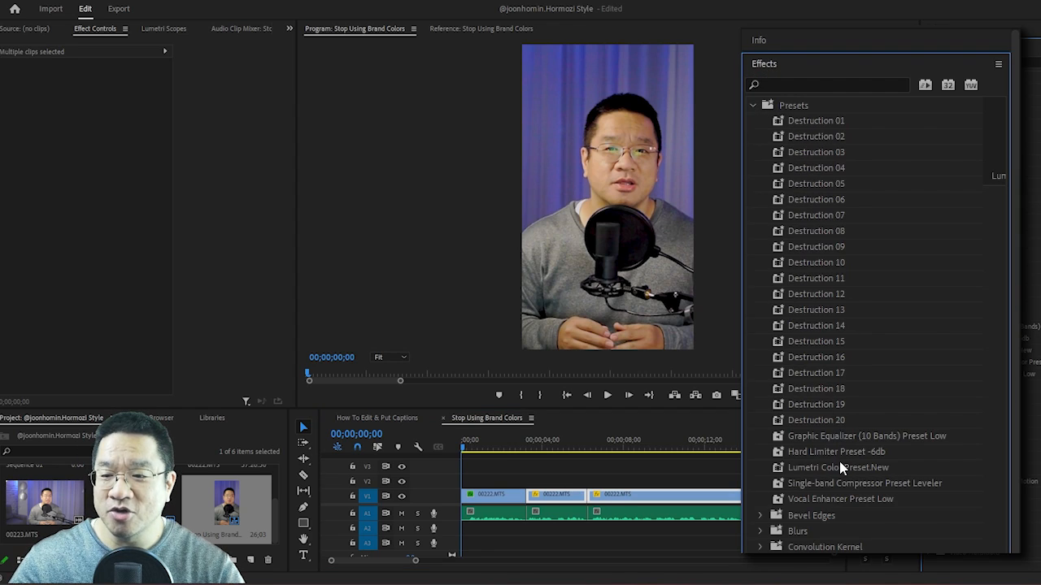
{"action": "left_click", "coordinate": [837, 467]}
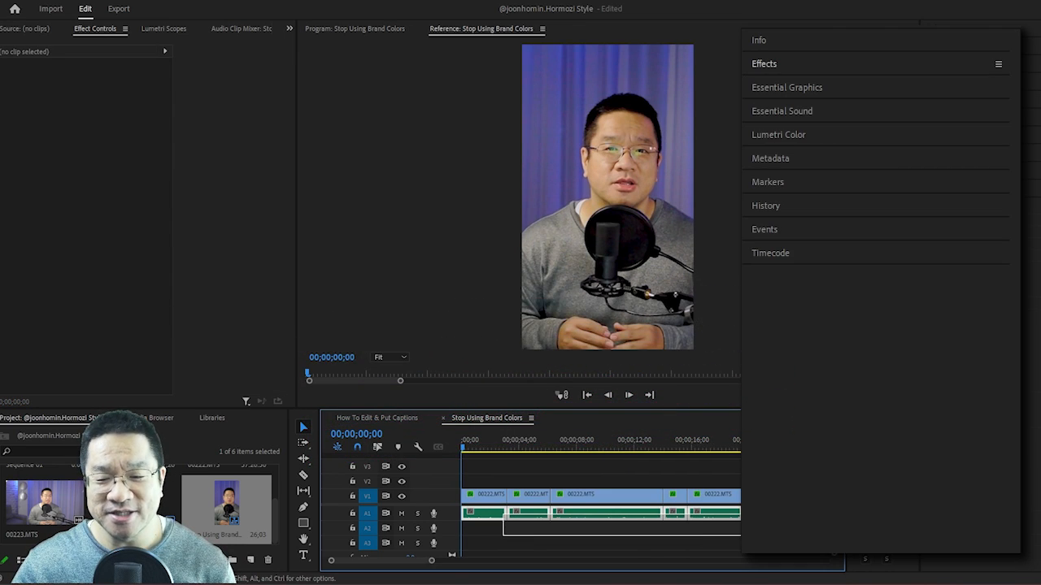
Give the Add Awesome Captions.m4a clip the Podcast Voice preset in Essential Sound
{"action": "left_click", "coordinate": [569, 512]}
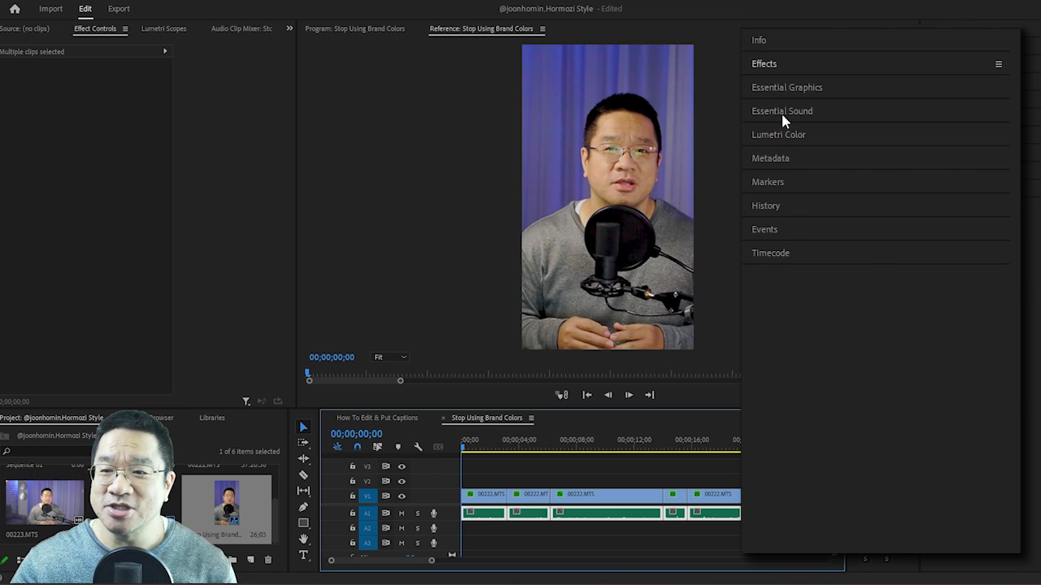
{"action": "left_click", "coordinate": [781, 111]}
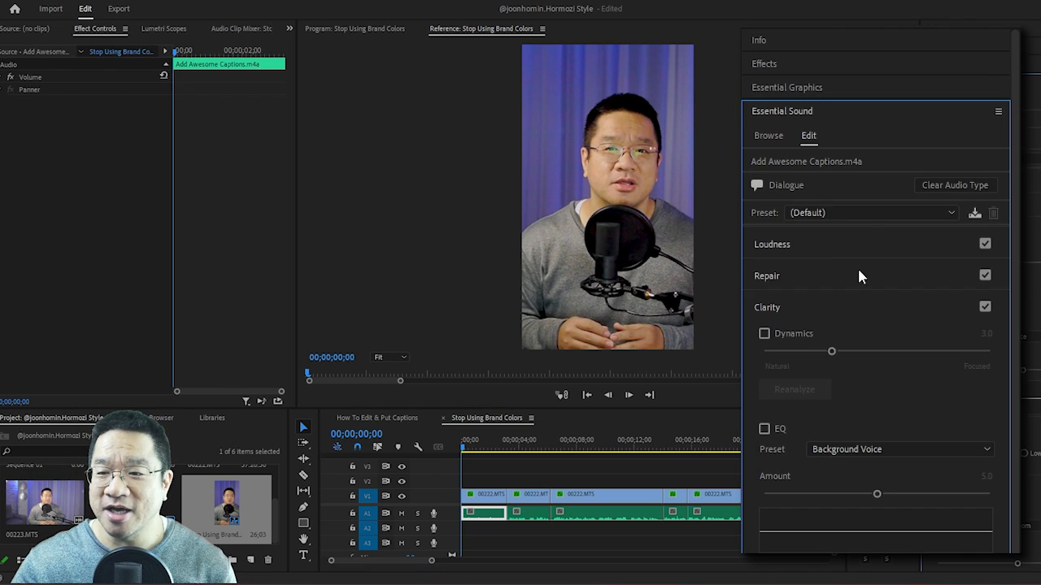
{"action": "left_click", "coordinate": [870, 211]}
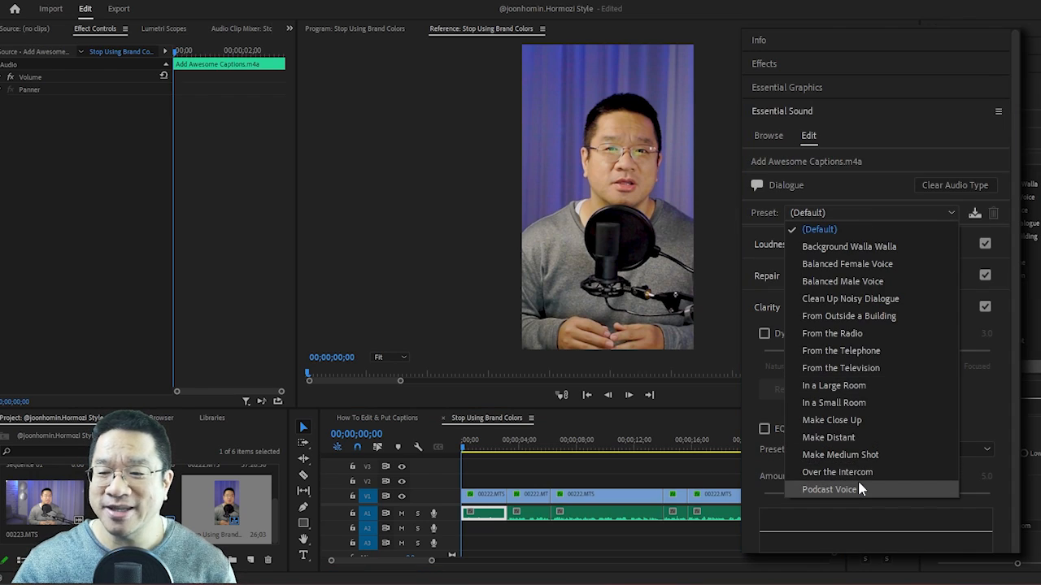
{"action": "left_click", "coordinate": [829, 488]}
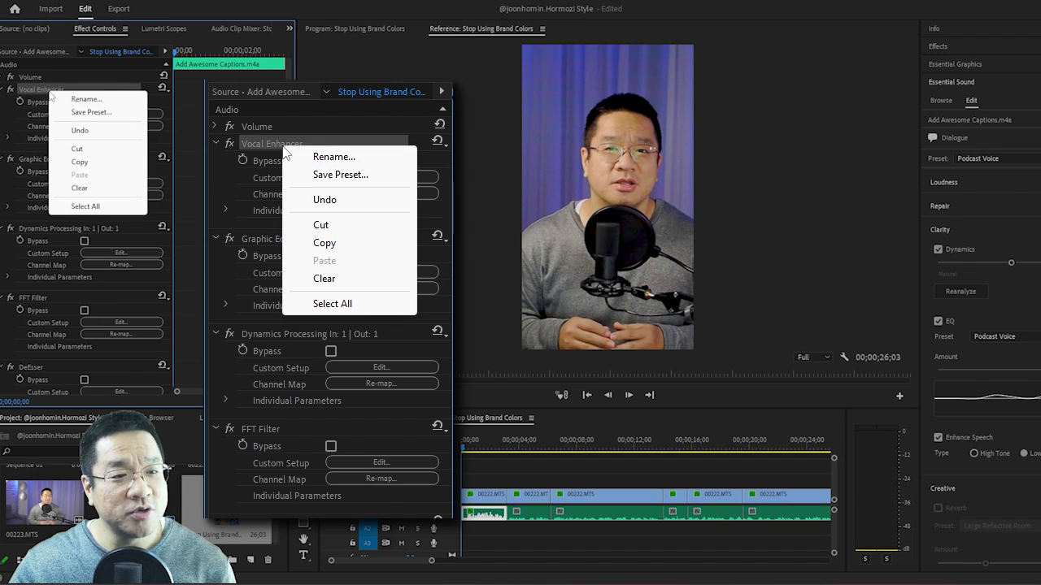
Edit the 10-band Graphic Equalizer's high-frequency band values and close the editor
{"action": "left_click", "coordinate": [340, 174]}
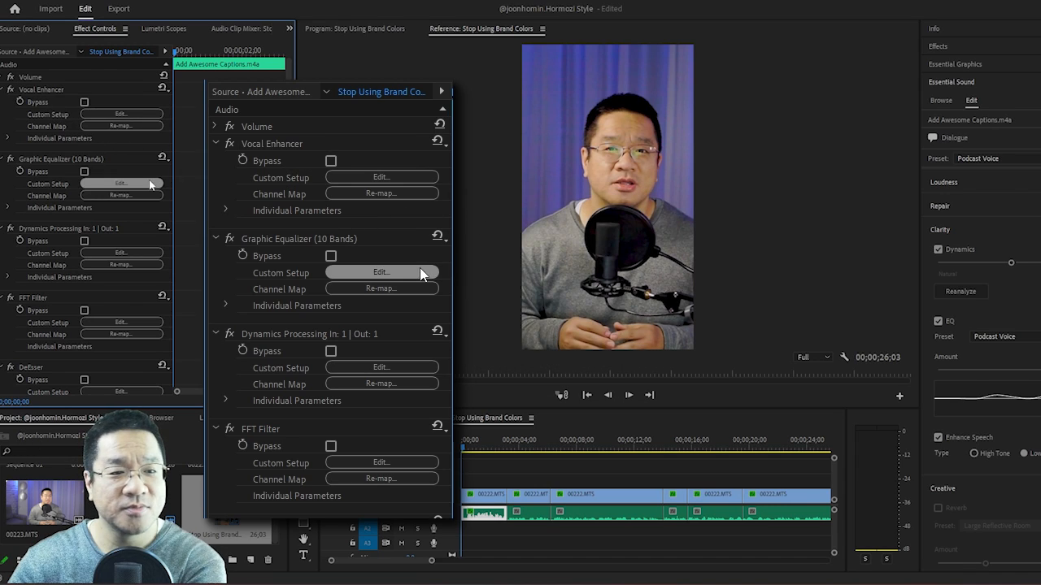
{"action": "left_click", "coordinate": [380, 272]}
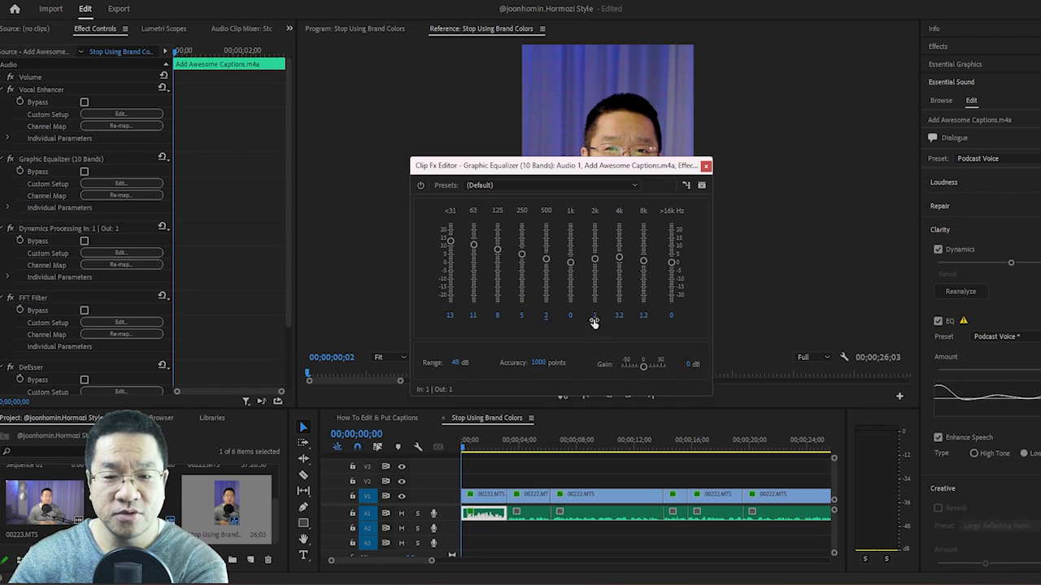
{"action": "double_click", "coordinate": [642, 315]}
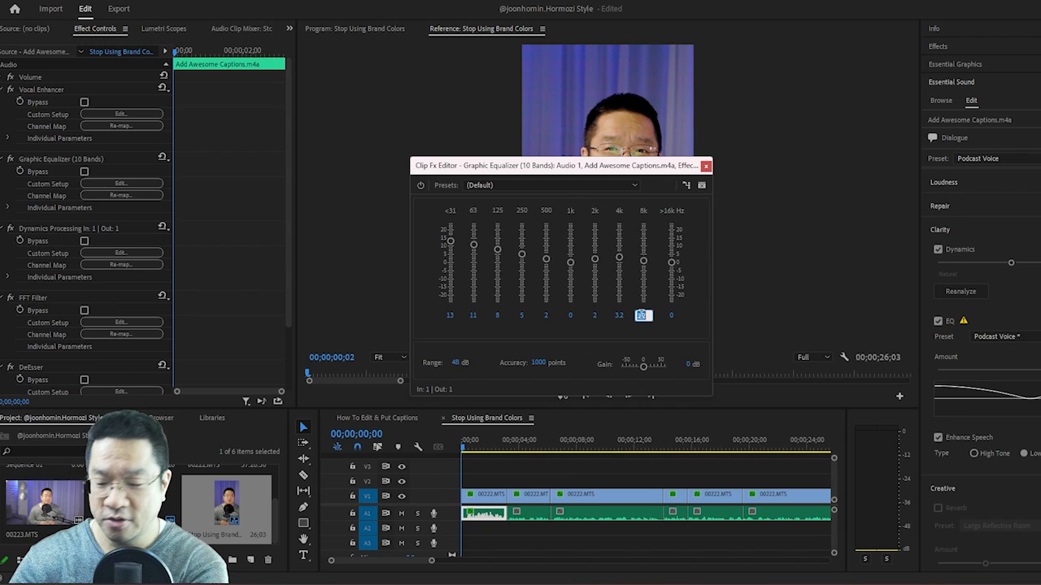
{"action": "left_click", "coordinate": [670, 315]}
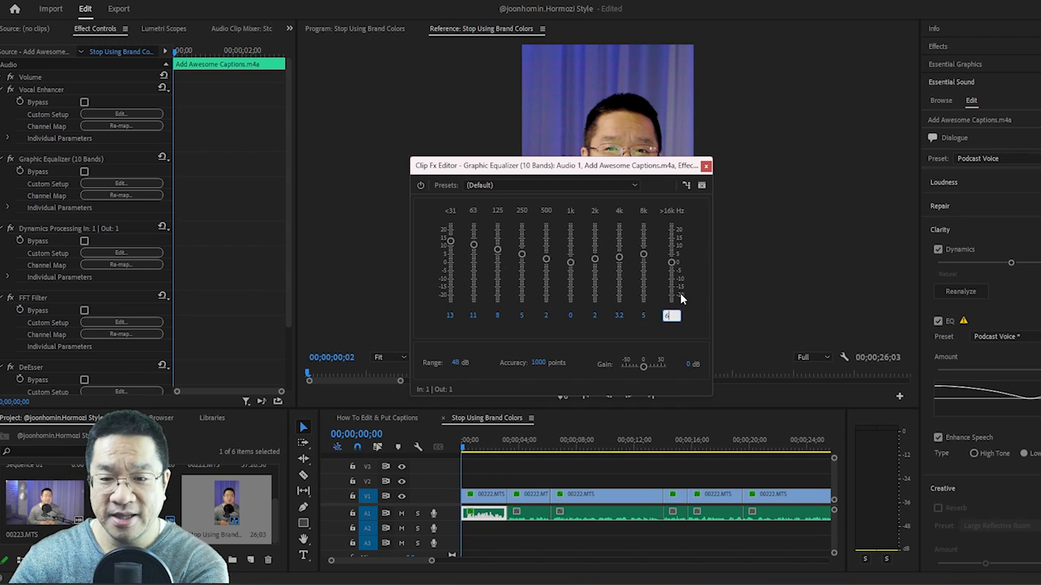
{"action": "left_click", "coordinate": [706, 166]}
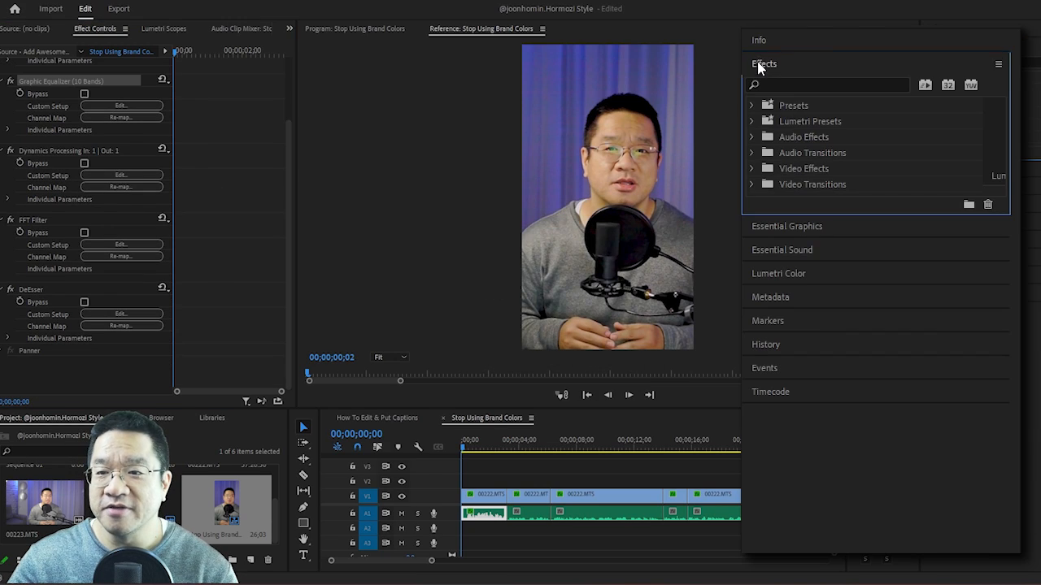
Add a Hard Limiter set to Limit to -6dB and save it as a preset
{"action": "type", "text": "hard limi"}
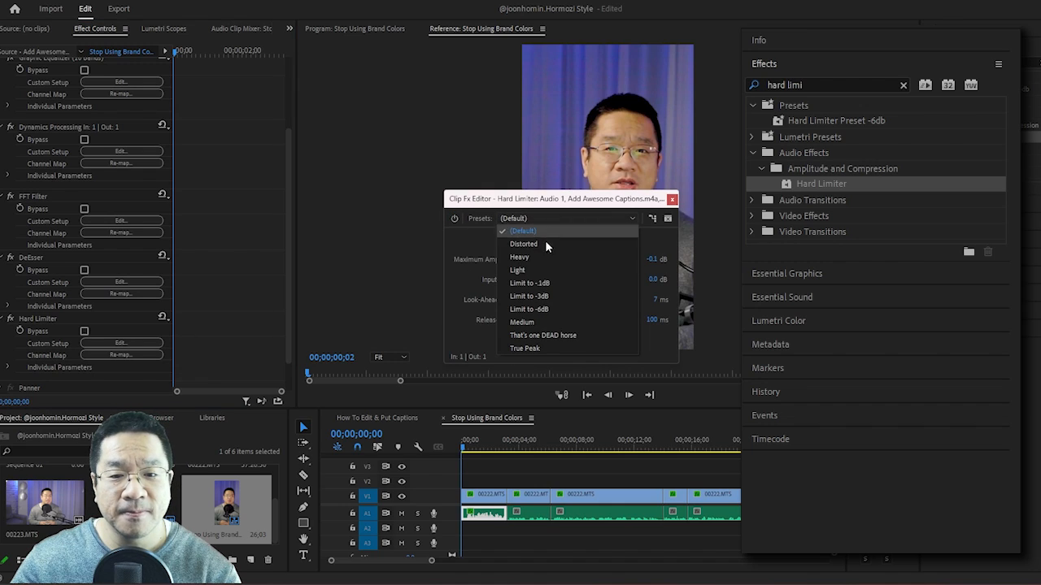
{"action": "left_click", "coordinate": [530, 309]}
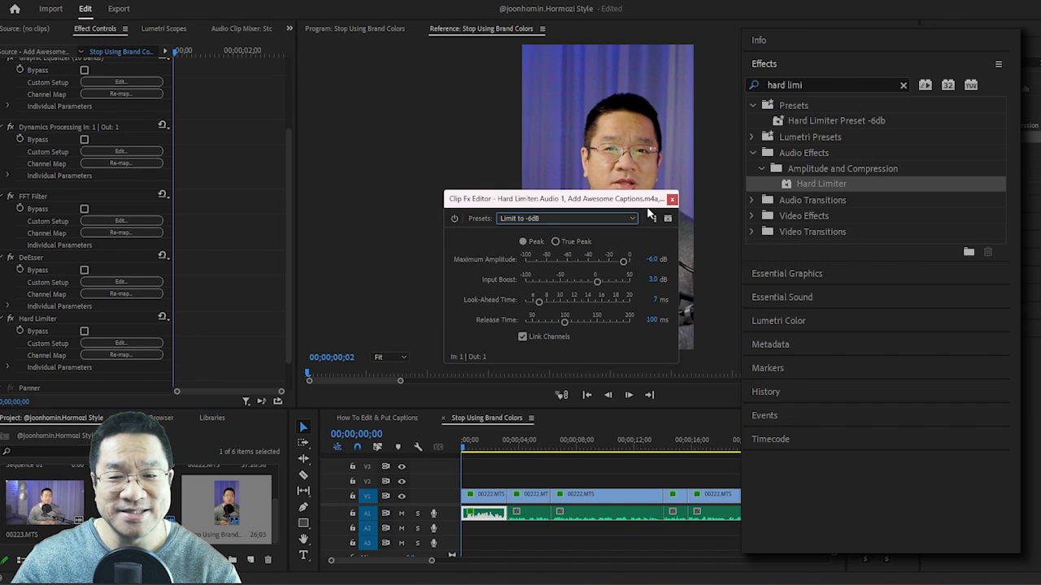
{"action": "right_click", "coordinate": [33, 319]}
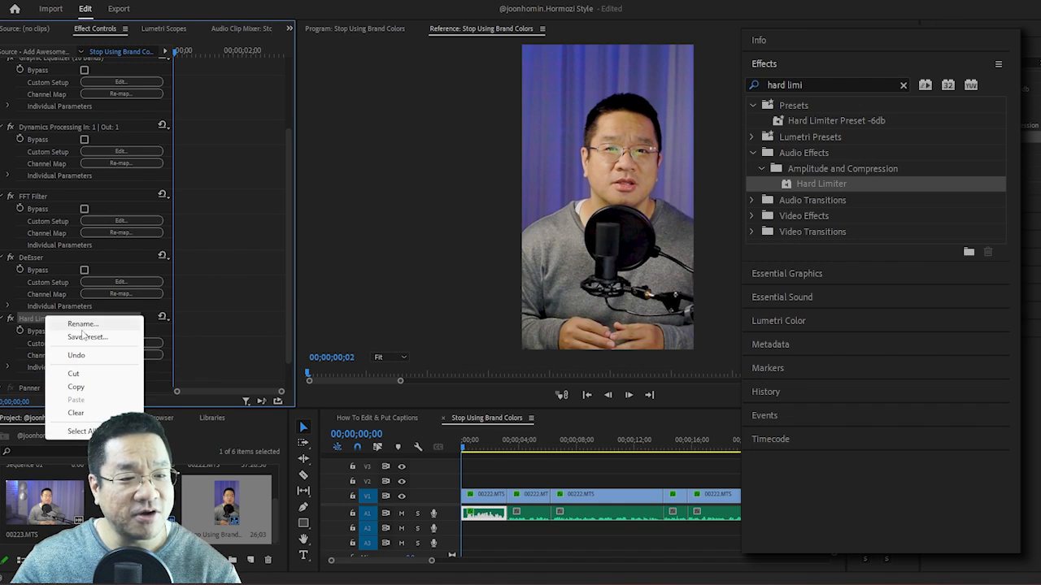
{"action": "left_click", "coordinate": [88, 336]}
{"action": "type", "text": "compress"}
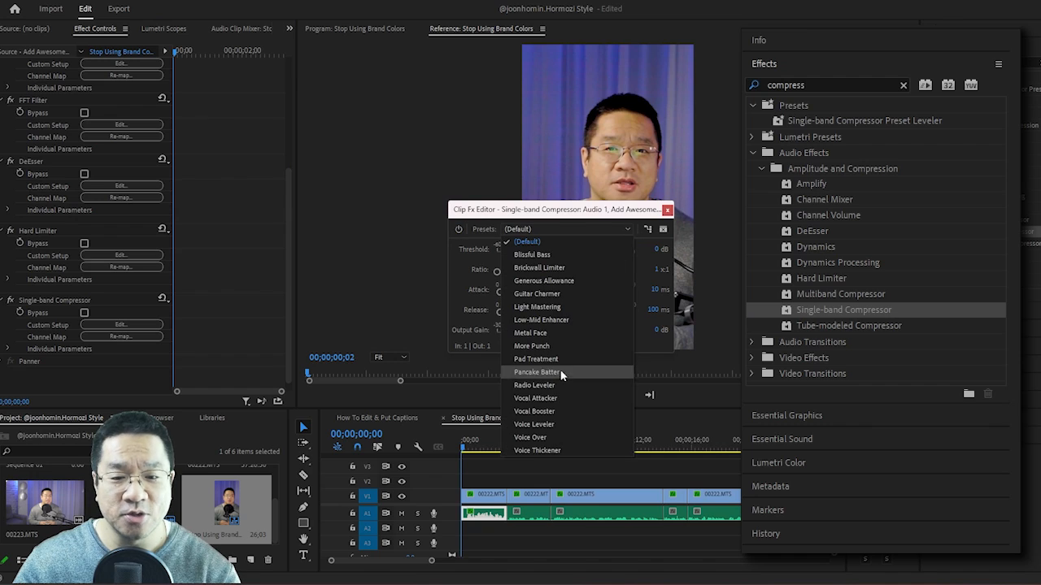
Give the Single-band Compressor a voice preset and save it as a preset
{"action": "left_click", "coordinate": [667, 208]}
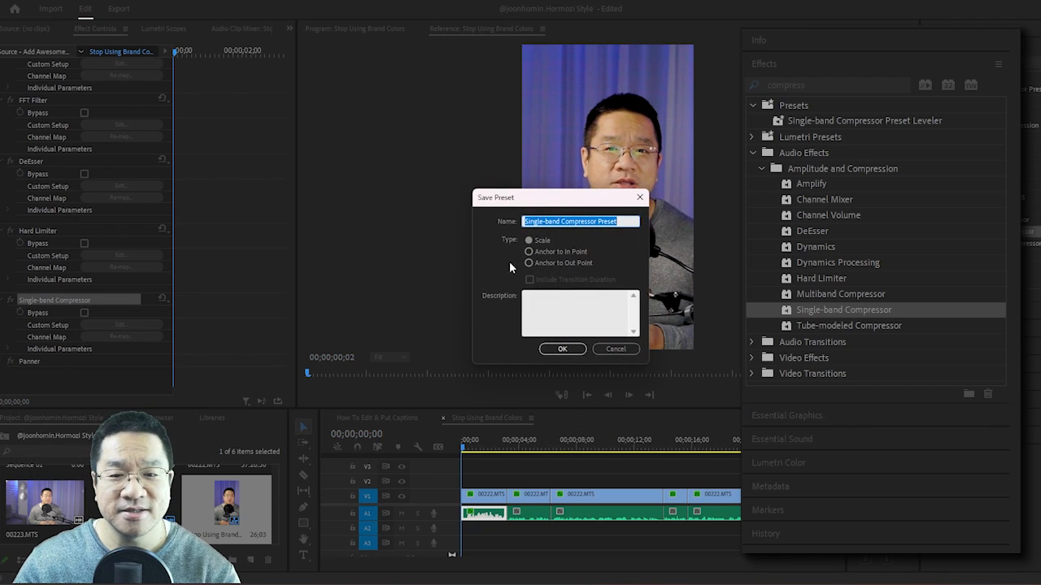
{"action": "left_click", "coordinate": [563, 349]}
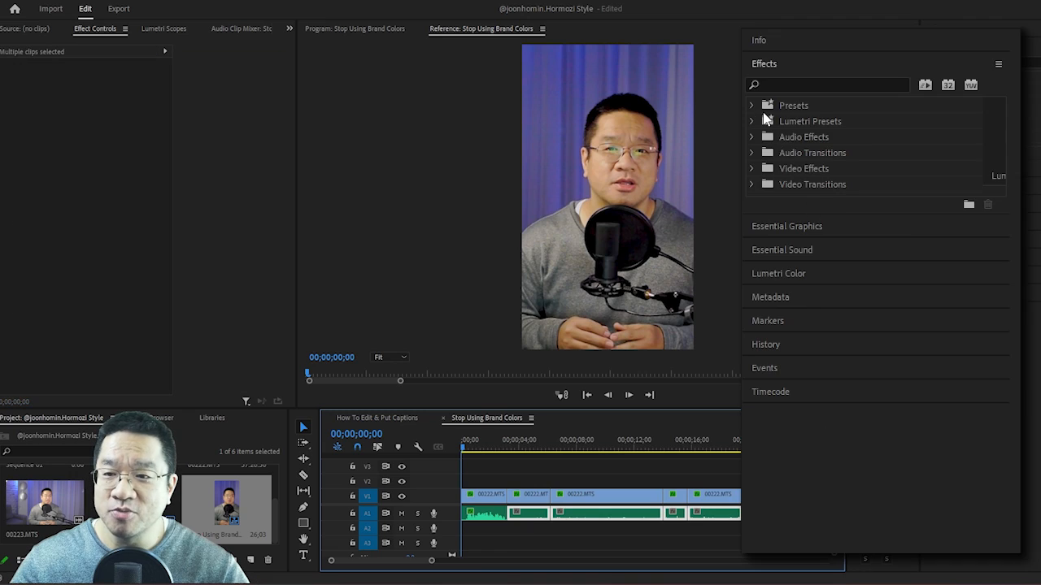
Apply the saved audio presets and tag the timeline's dialogue clips in Essential Sound
{"action": "left_click", "coordinate": [752, 104]}
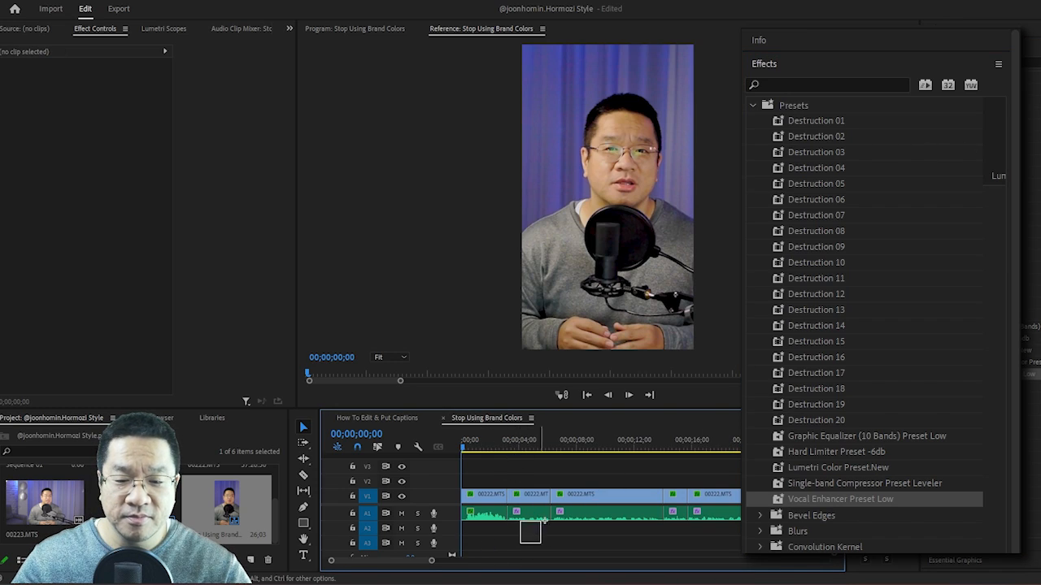
{"action": "left_click", "coordinate": [998, 63]}
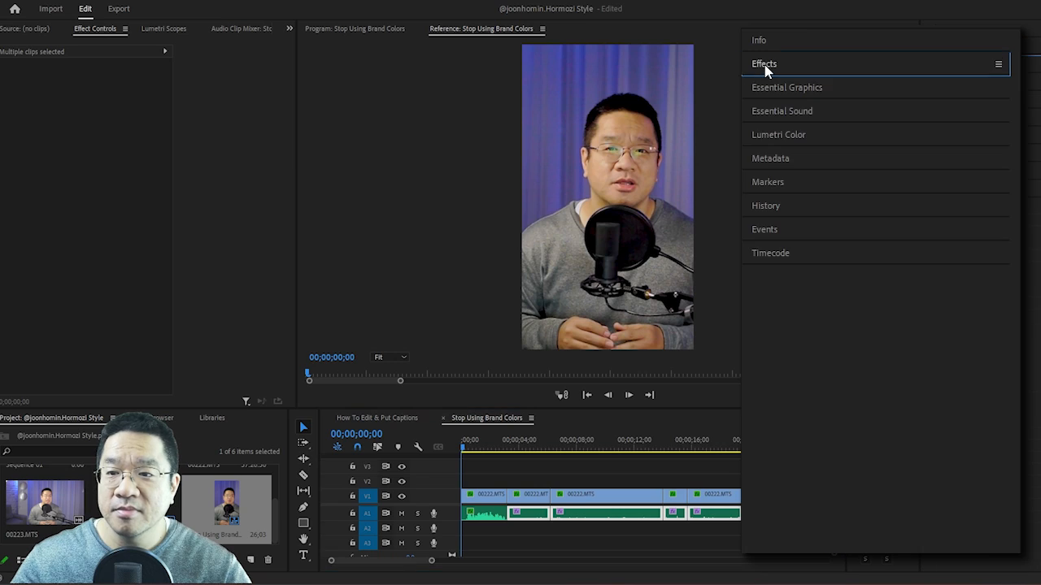
{"action": "left_click", "coordinate": [780, 110]}
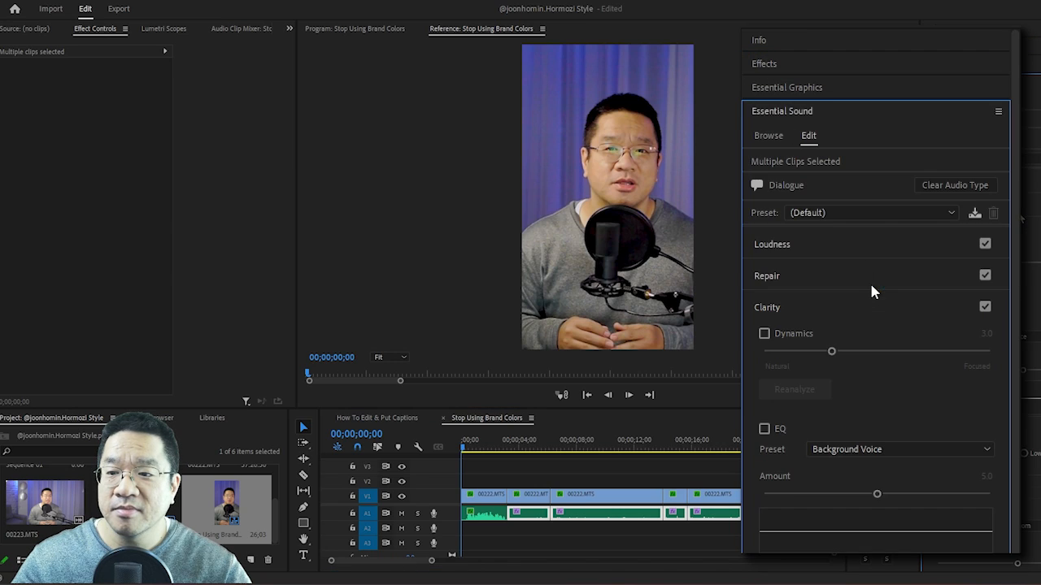
{"action": "left_click", "coordinate": [870, 211]}
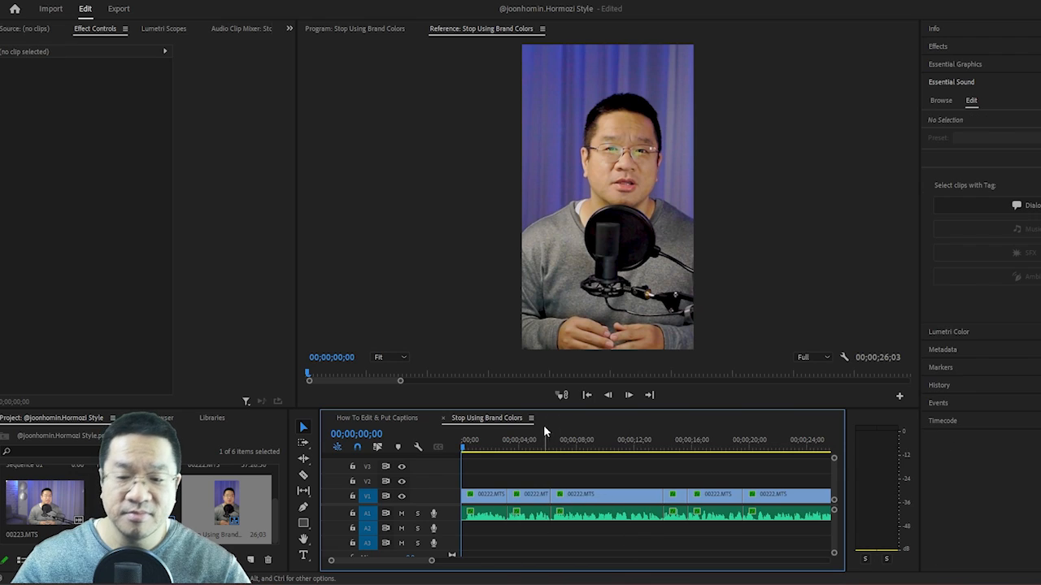
{"action": "left_click", "coordinate": [486, 494]}
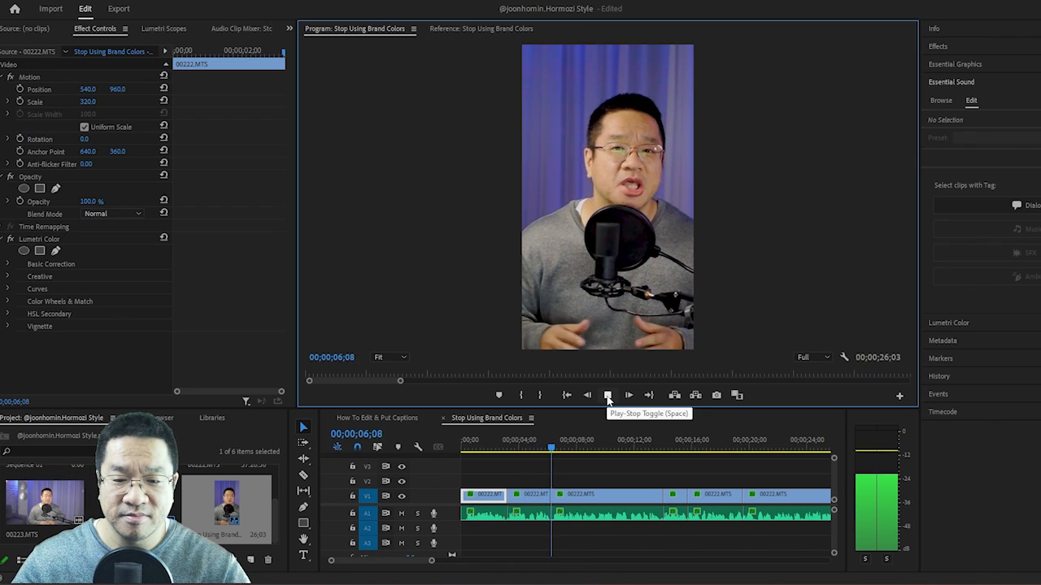
Apply Podcast Voice to the dialogue clips and play back the processed audio
{"action": "left_click", "coordinate": [628, 395]}
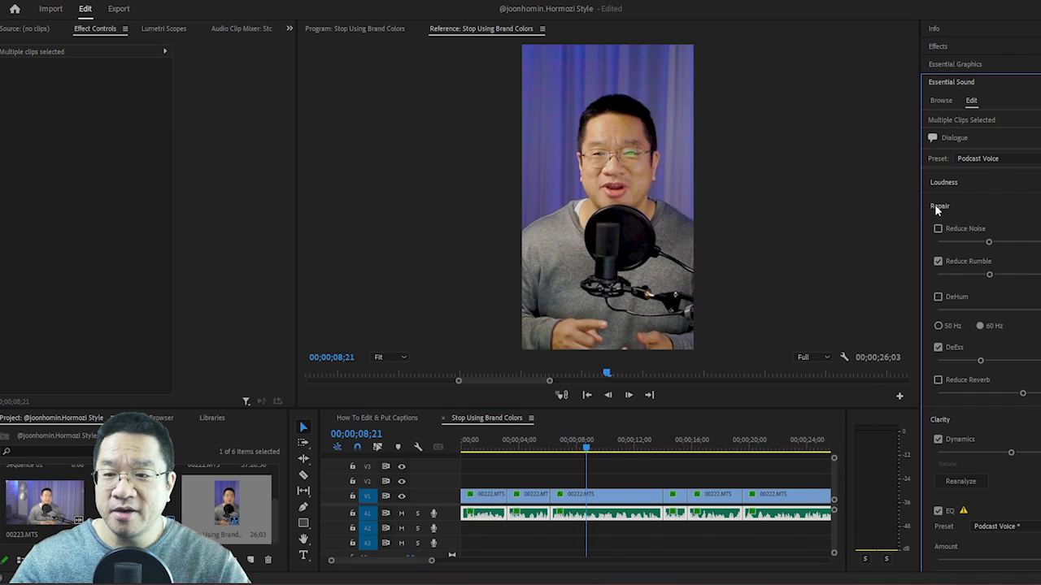
{"action": "left_click", "coordinate": [937, 228]}
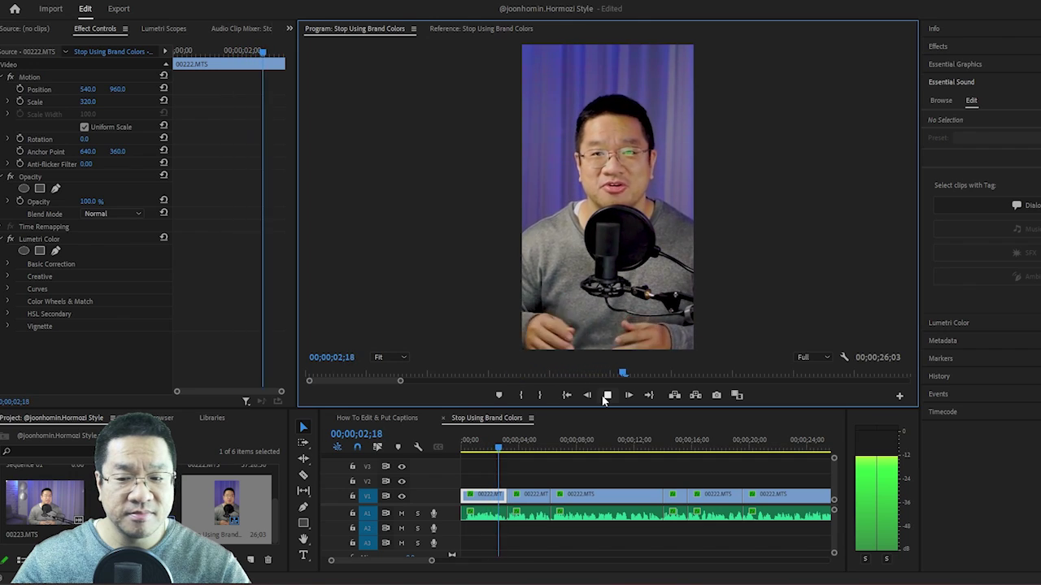
{"action": "left_click", "coordinate": [628, 396]}
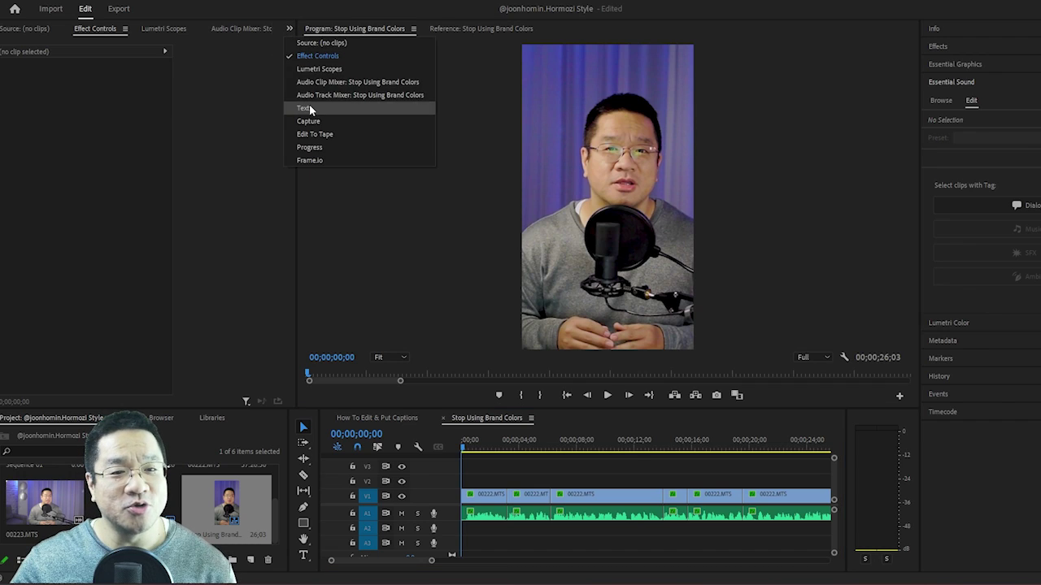
Create single-line captions from the transcript via Window > Text
{"action": "left_click", "coordinate": [303, 107]}
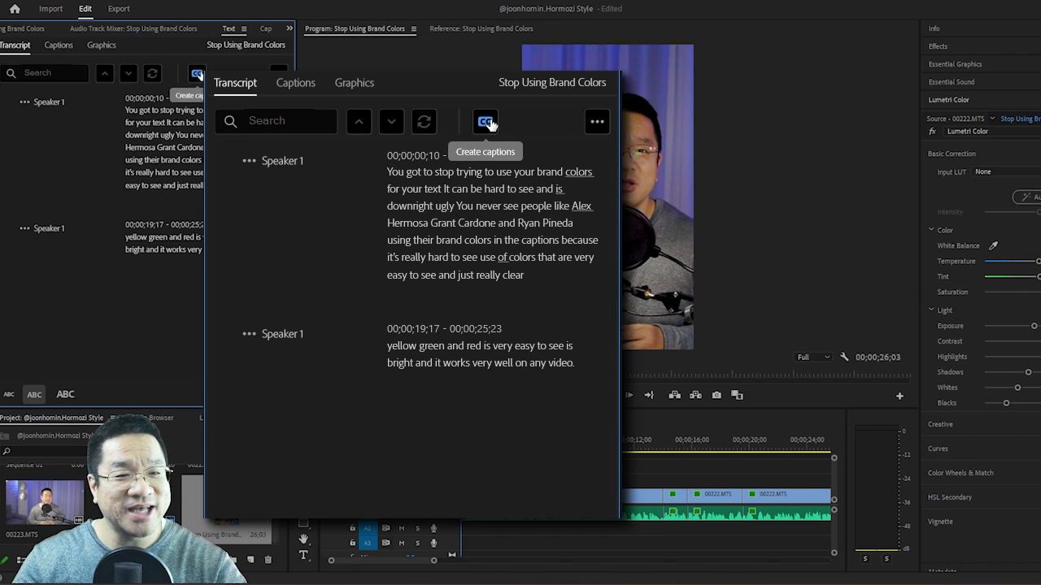
{"action": "left_click", "coordinate": [485, 121]}
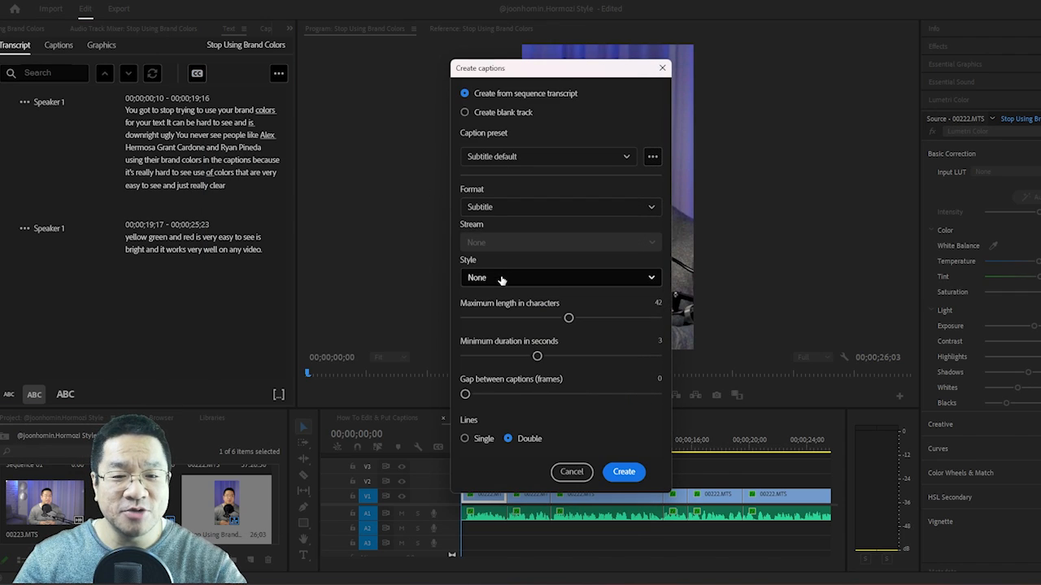
{"action": "left_click", "coordinate": [465, 439]}
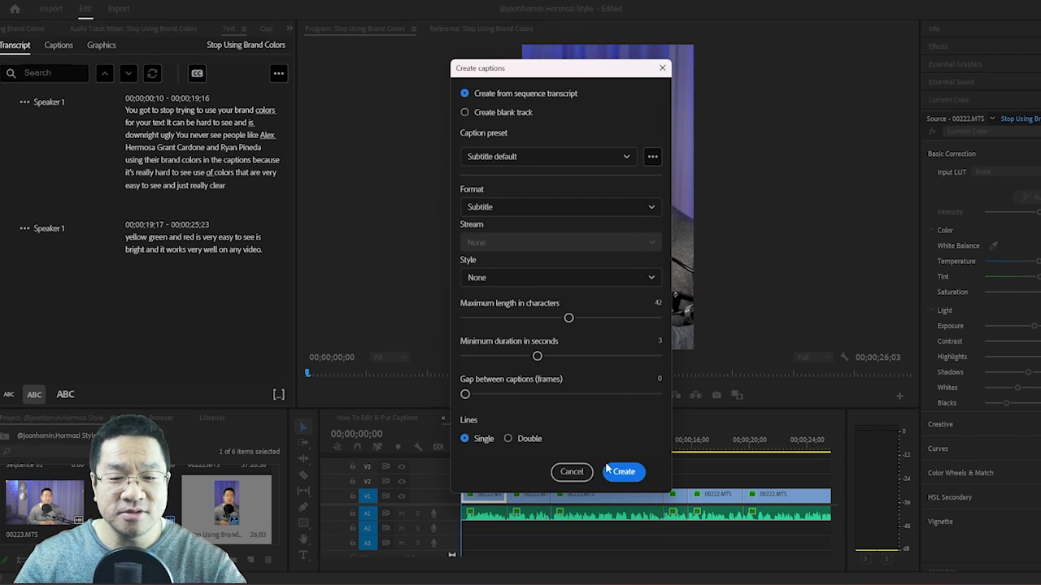
{"action": "left_click", "coordinate": [623, 472]}
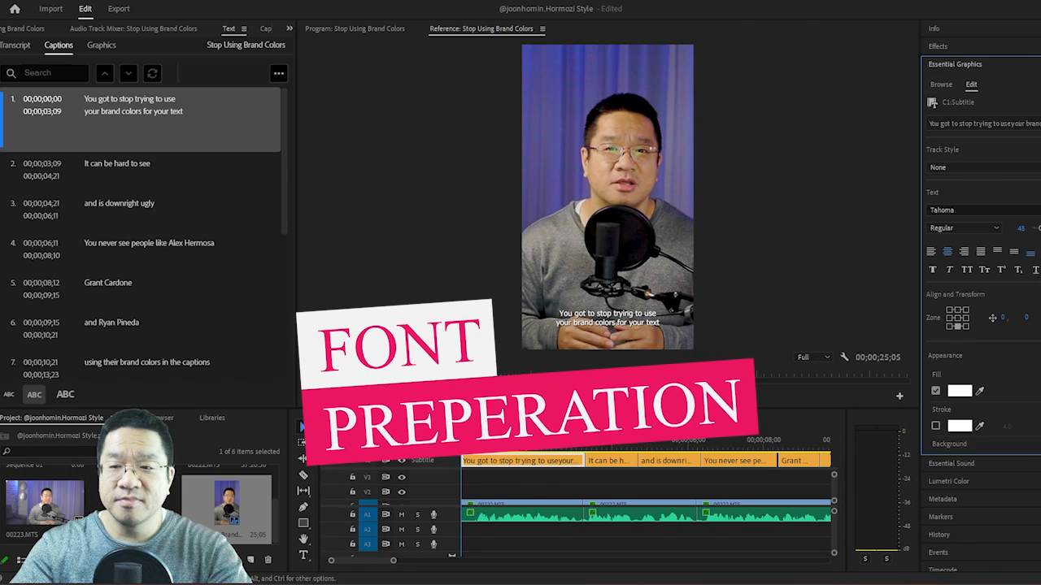
Set captions to The Bold Font, All Caps, size 90, with a black Outer stroke of width 13
{"action": "left_click", "coordinate": [995, 205]}
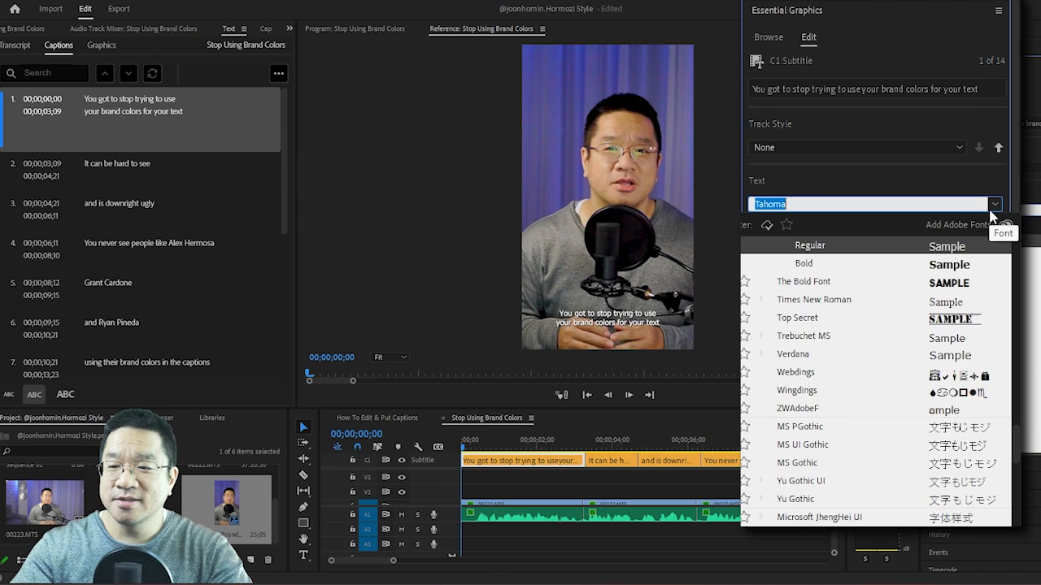
{"action": "left_click", "coordinate": [804, 280]}
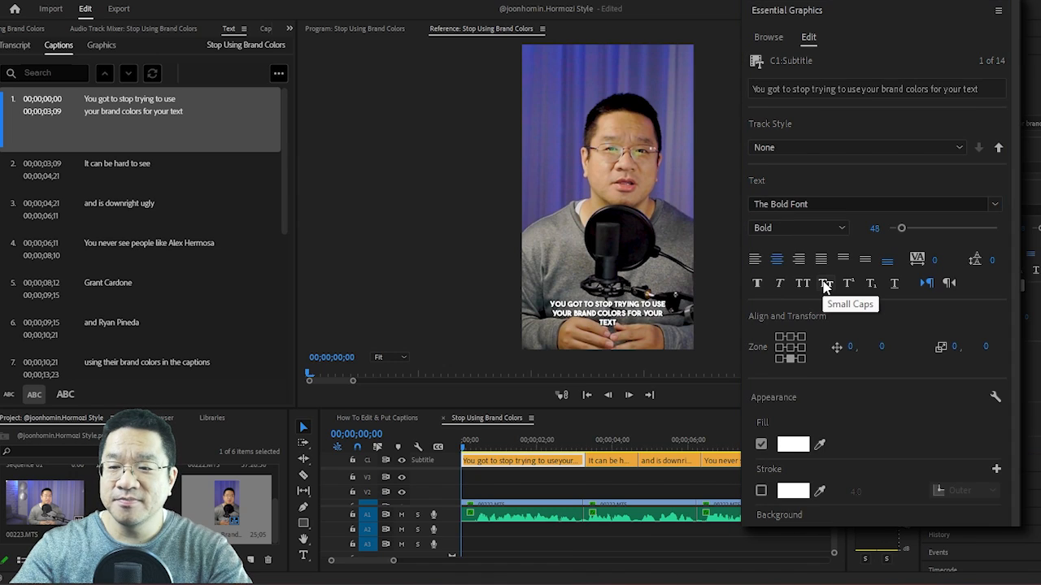
{"action": "mouse_move", "coordinate": [887, 244]}
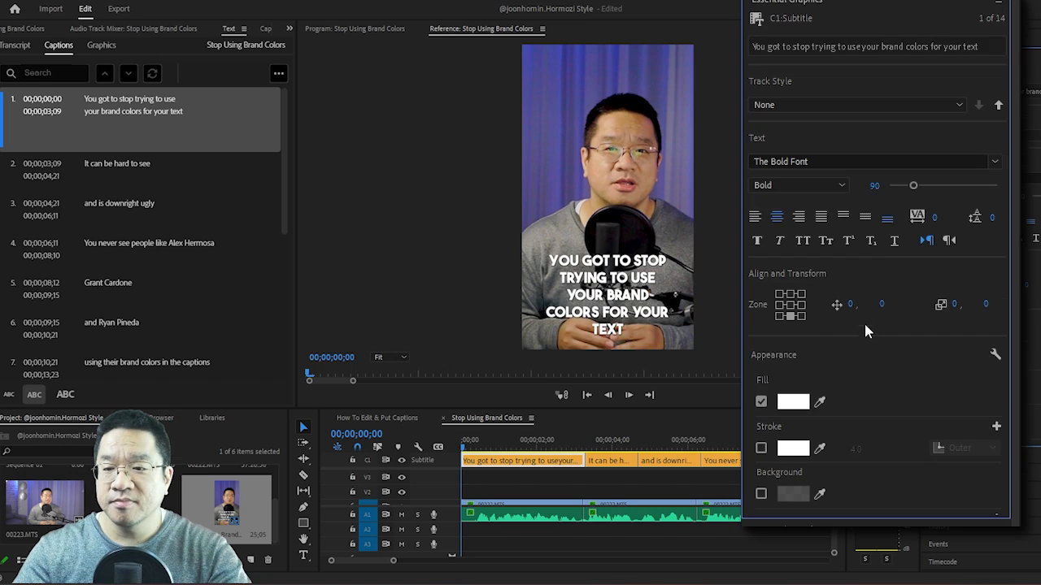
{"action": "mouse_move", "coordinate": [790, 295]}
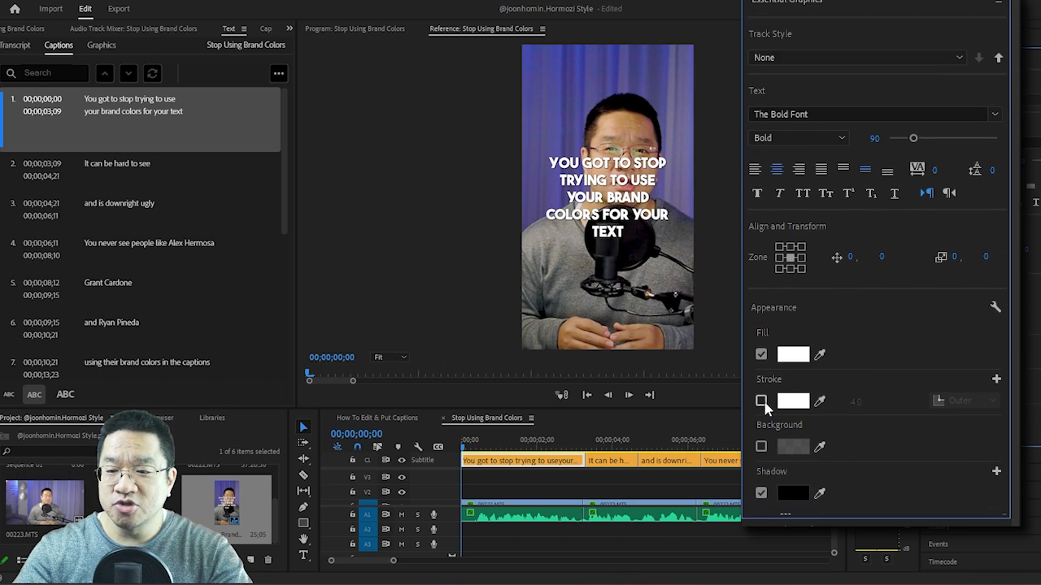
{"action": "left_click", "coordinate": [761, 400]}
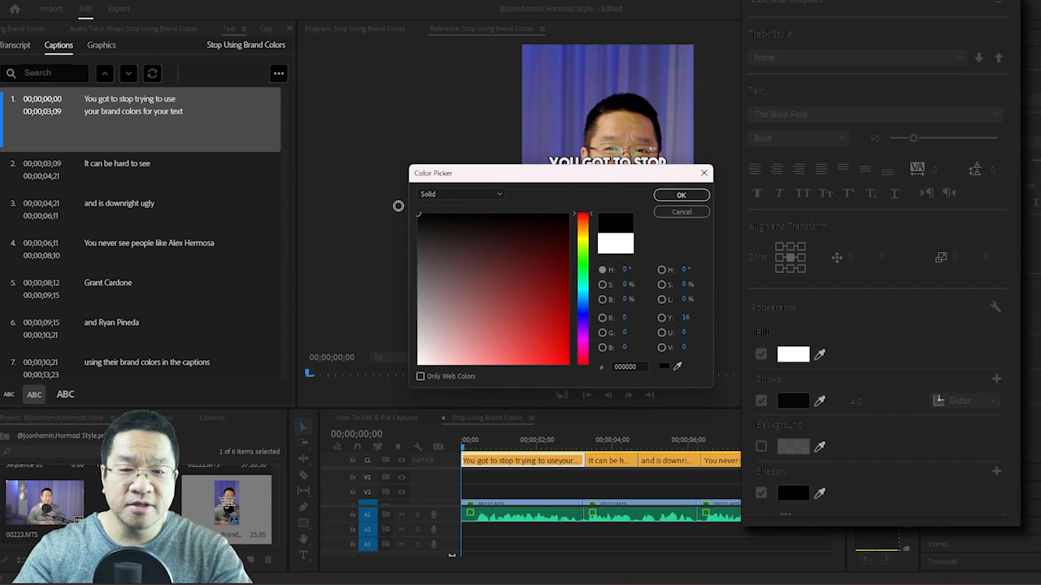
{"action": "left_click", "coordinate": [680, 196]}
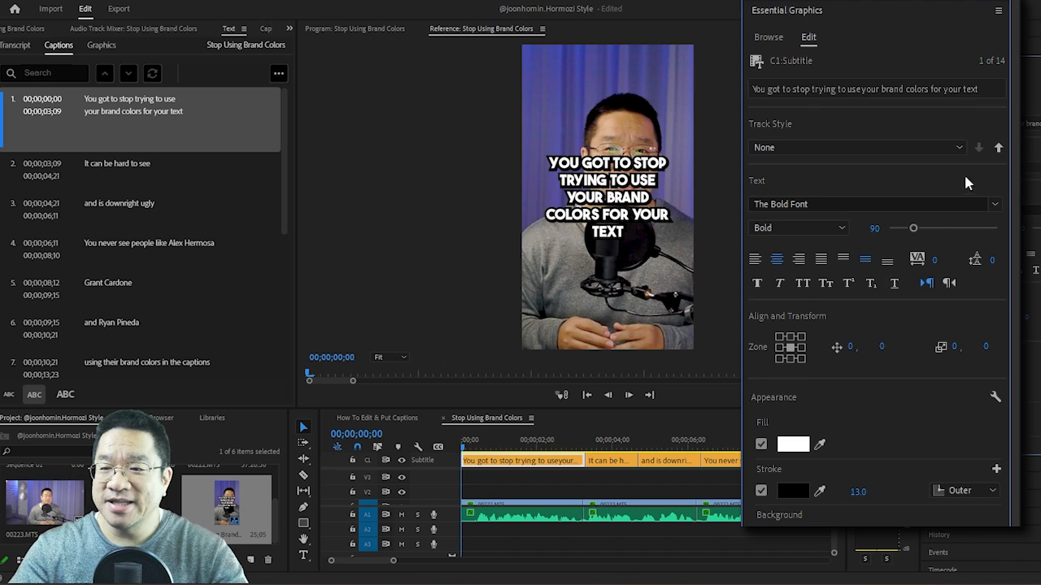
{"action": "left_click", "coordinate": [979, 146]}
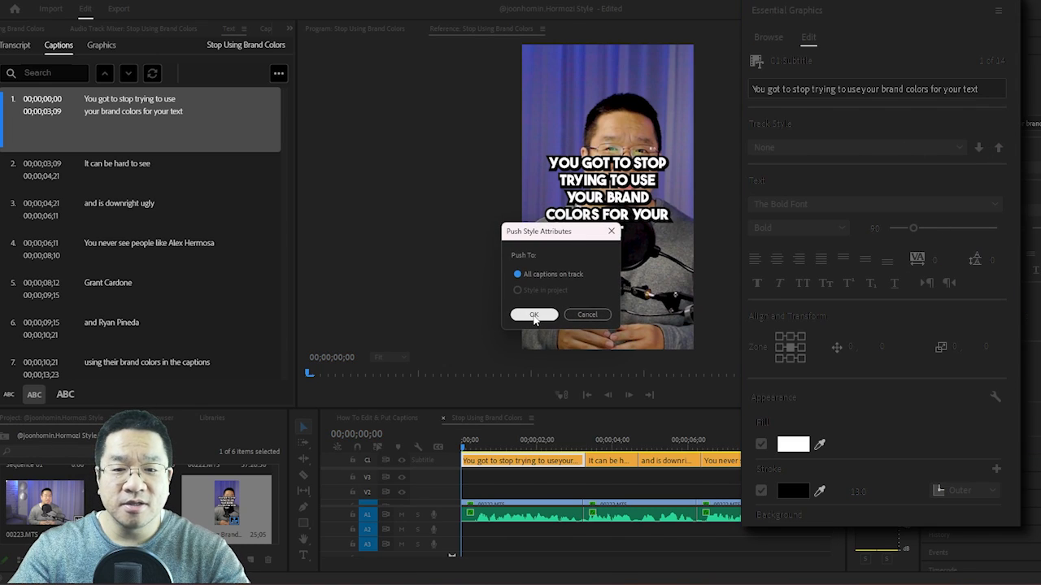
{"action": "left_click", "coordinate": [534, 315]}
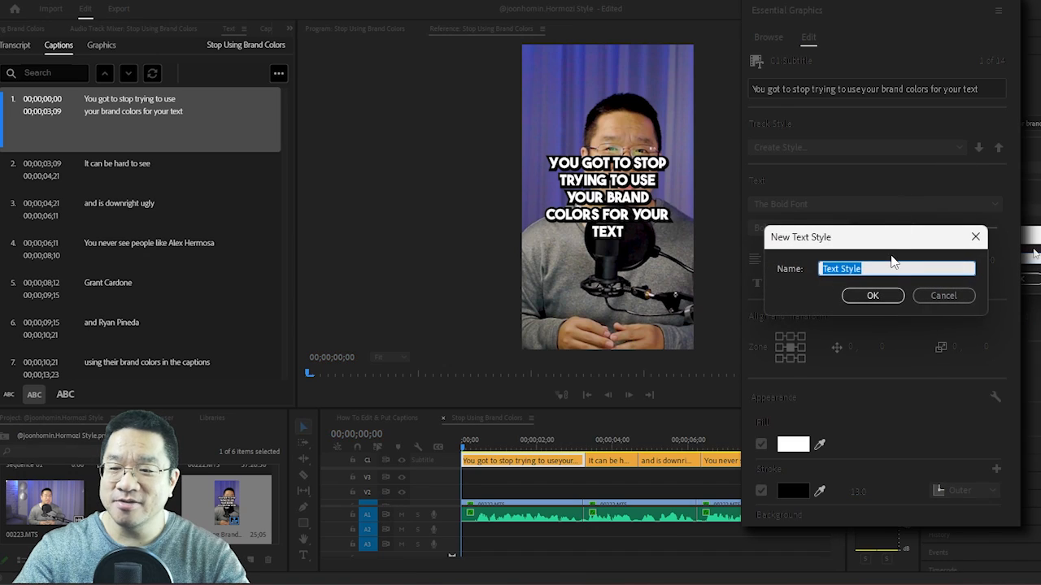
{"action": "type", "text": "new style"}
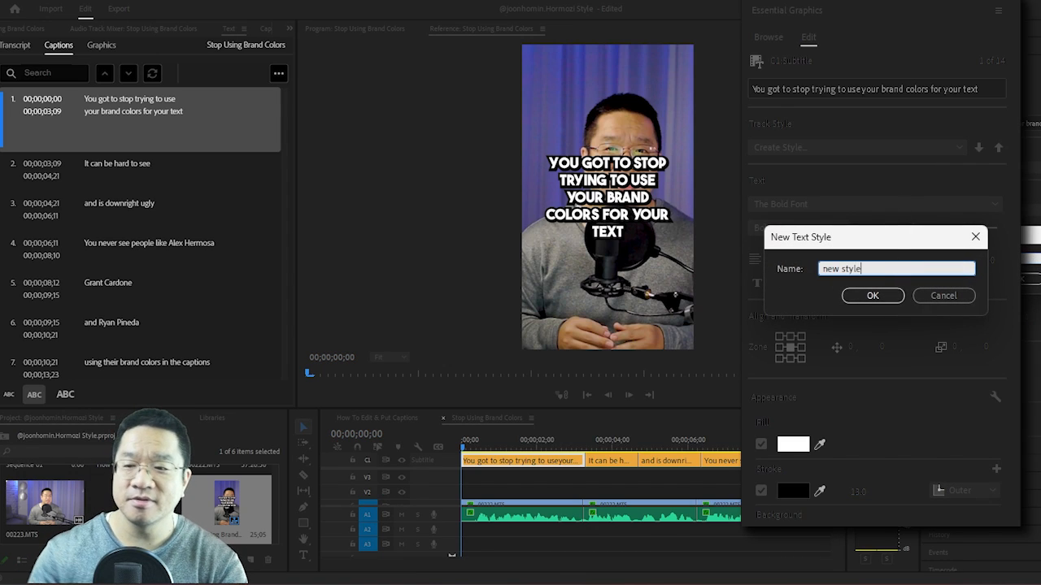
{"action": "mouse_move", "coordinate": [944, 296]}
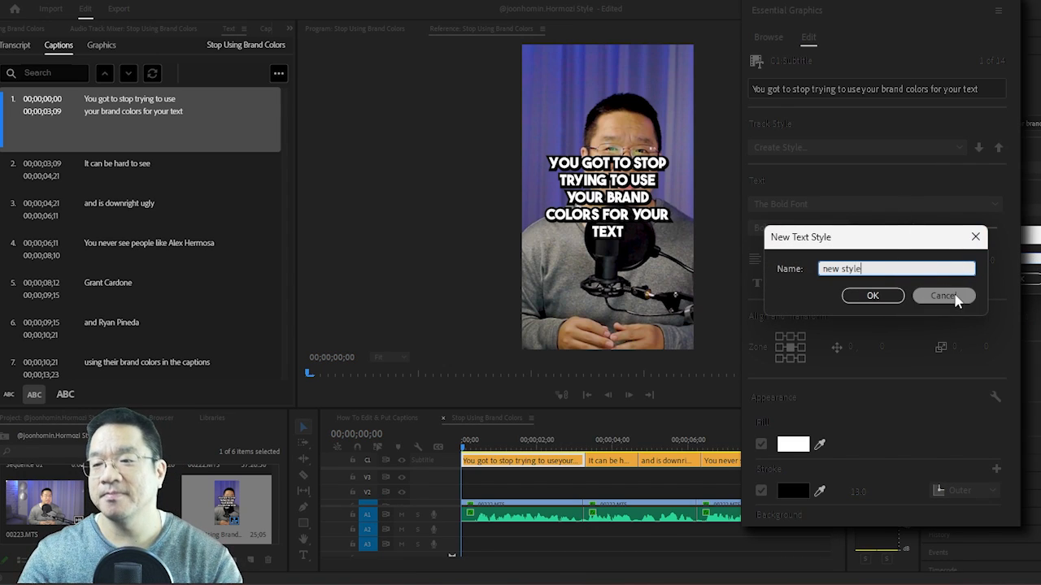
{"action": "left_click", "coordinate": [943, 296]}
{"action": "type", "text": "Stop using"}
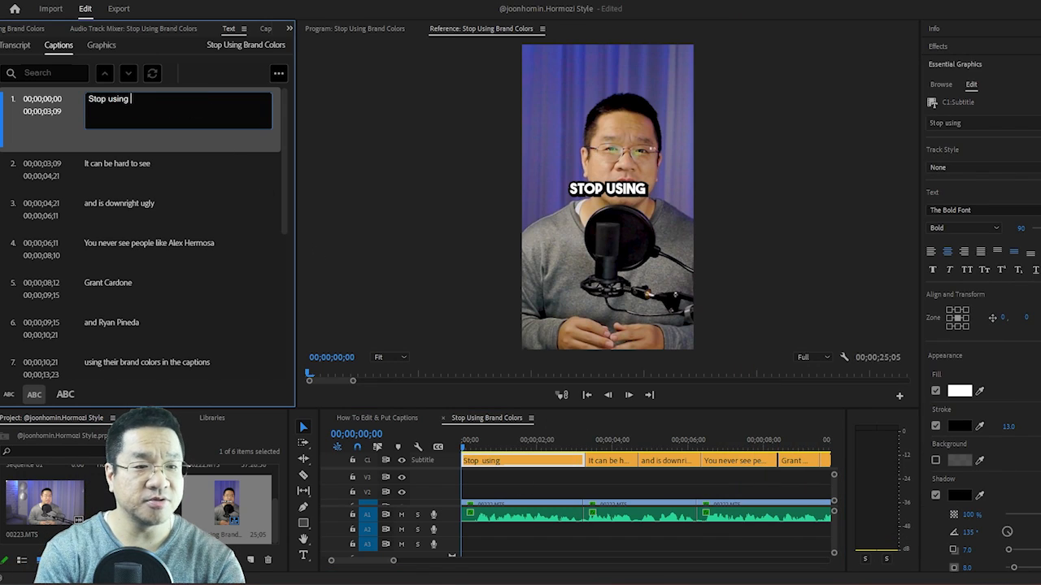
Retype the first caption as 'Stop using your brand colors for your subtitles'
{"action": "type", "text": "your brand"}
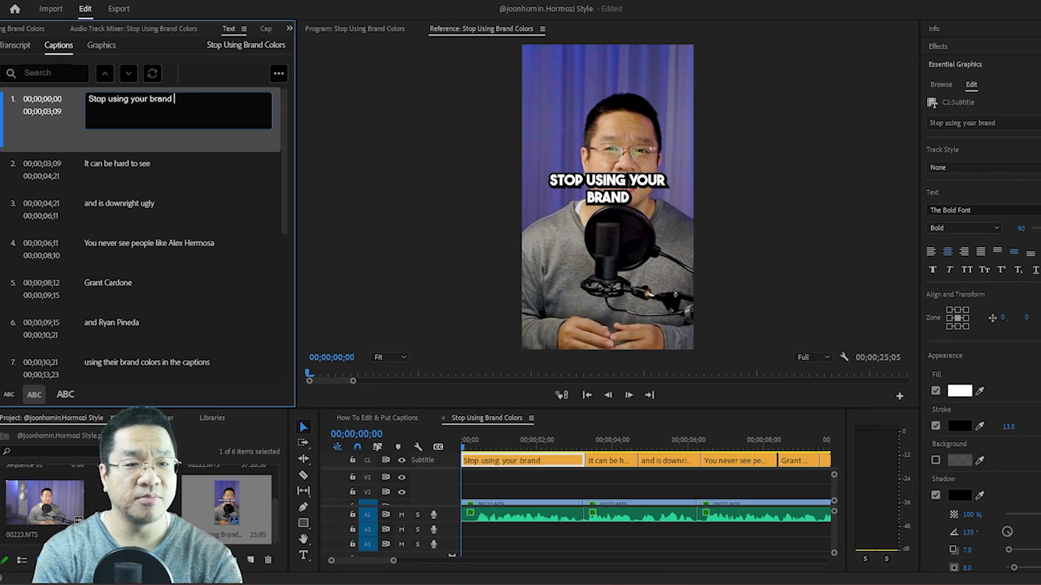
{"action": "type", "text": "colors"}
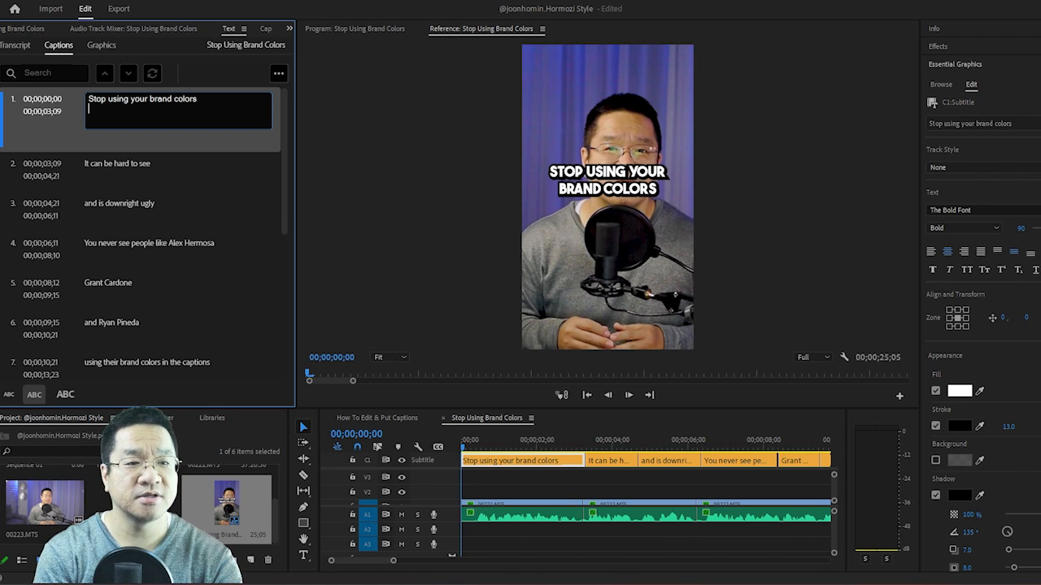
{"action": "type", "text": "for your subt"}
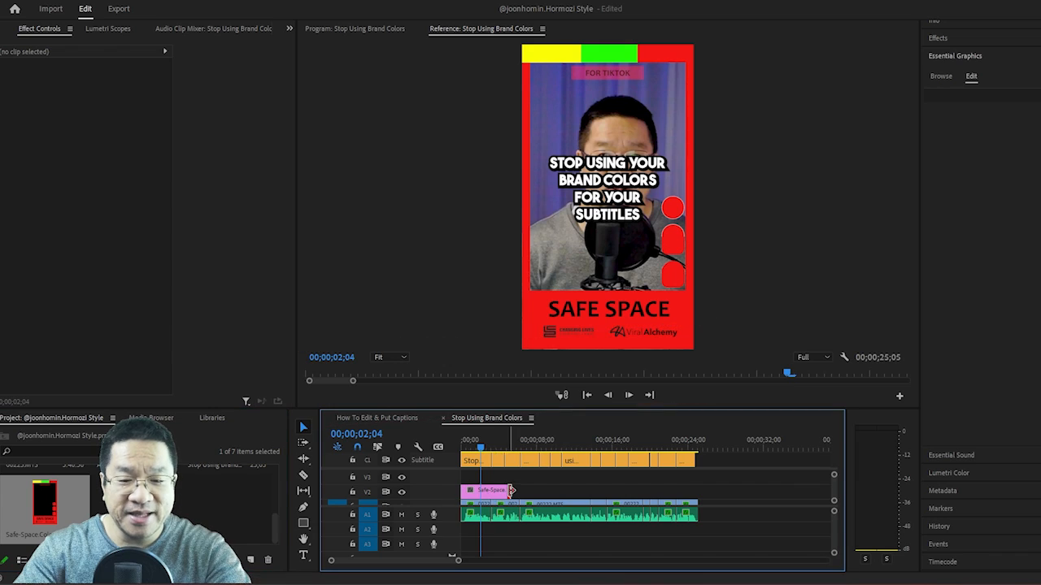
Extend the safe-space clip to the sequence end and colour STOP red in caption 1
{"action": "left_click_drag", "start_coordinate": [511, 490], "coordinate": [696, 490]}
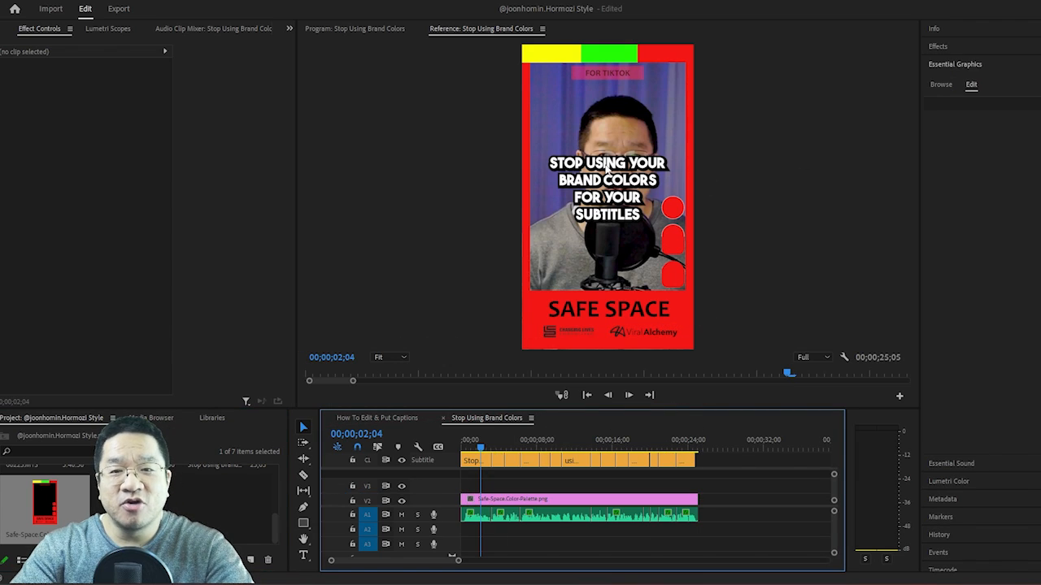
{"action": "mouse_move", "coordinate": [589, 67]}
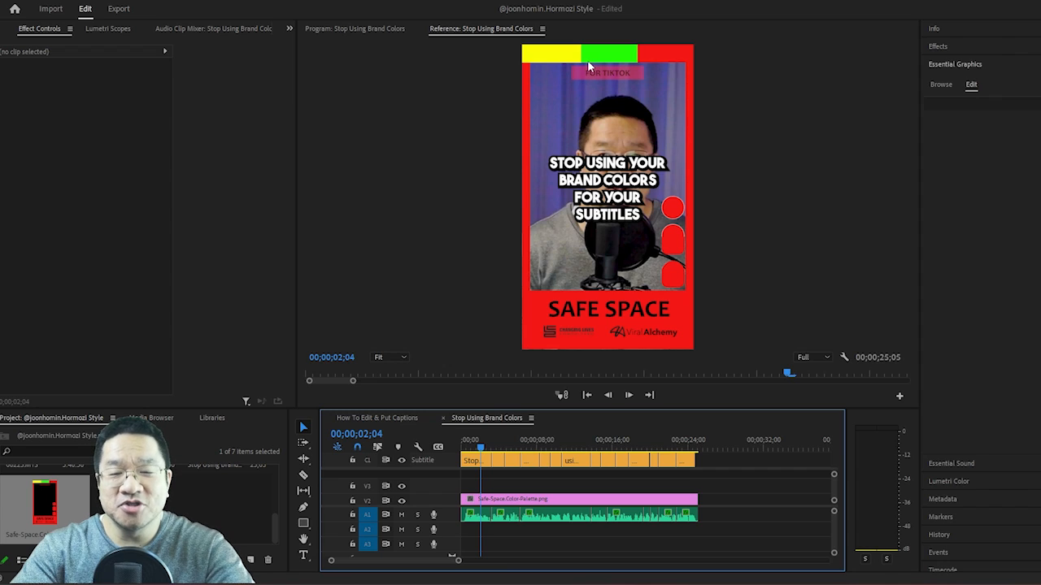
{"action": "left_click", "coordinate": [474, 460]}
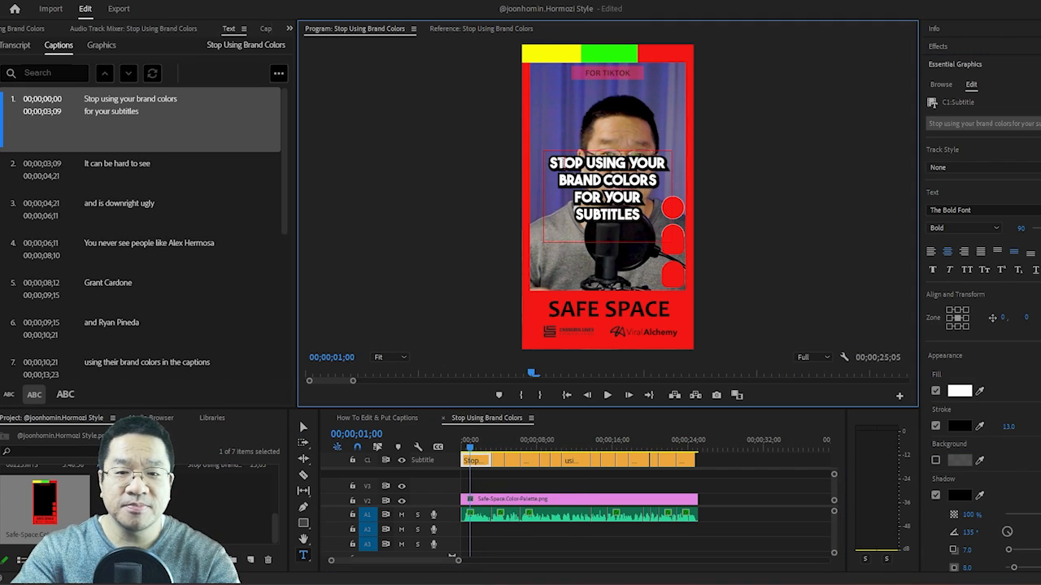
{"action": "left_click", "coordinate": [959, 390]}
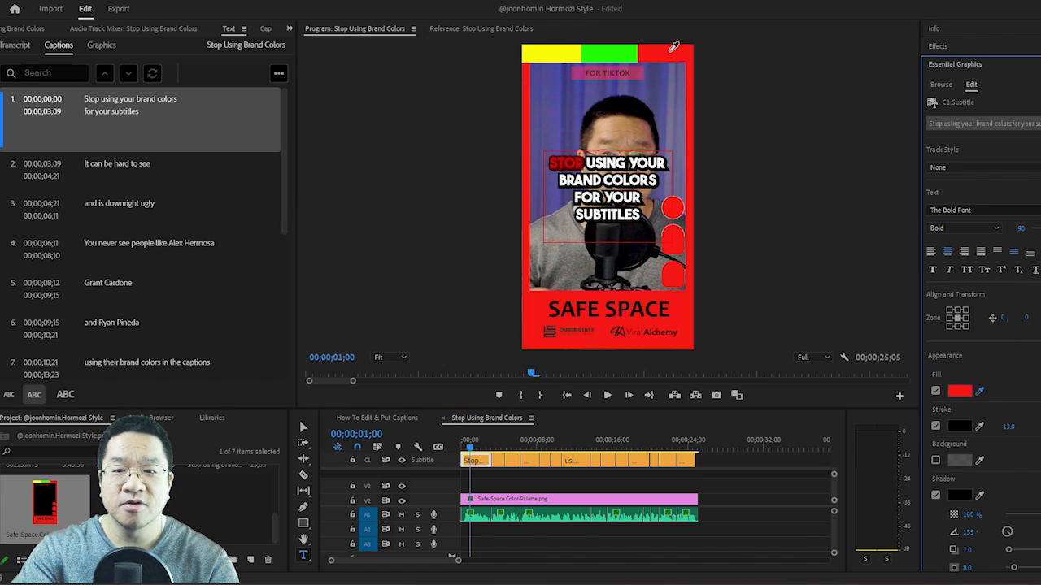
Colour BRAND COLORS yellow and SUBTITLES green using the overlay's eyedropper
{"action": "left_click", "coordinate": [959, 390]}
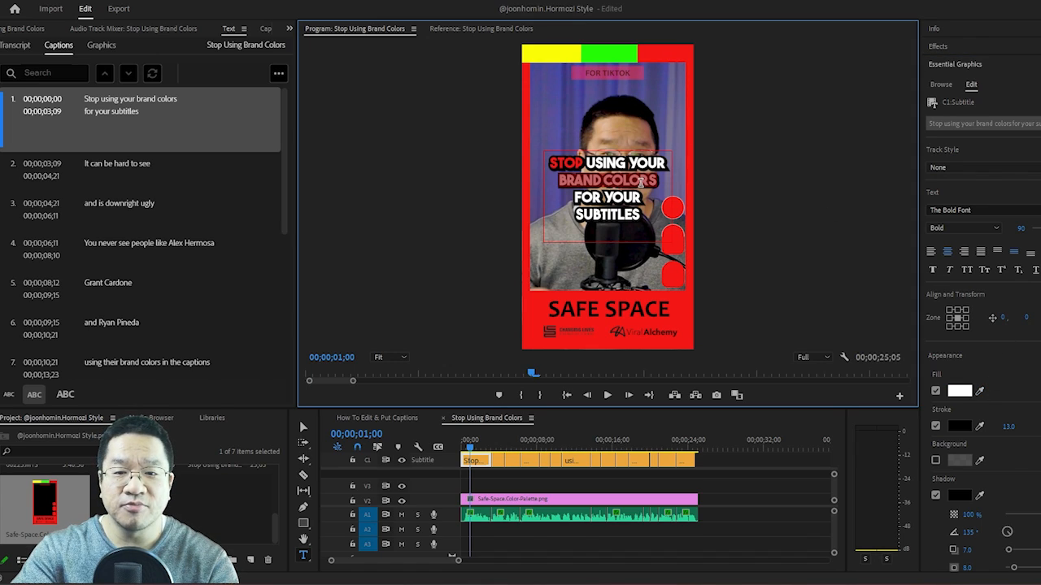
{"action": "left_click", "coordinate": [960, 390]}
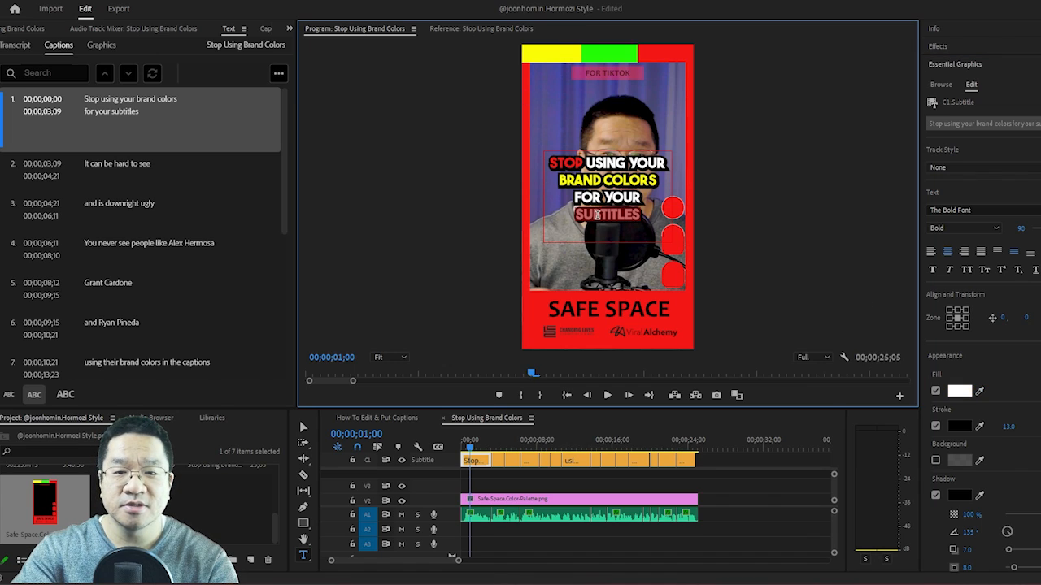
{"action": "left_click", "coordinate": [960, 390]}
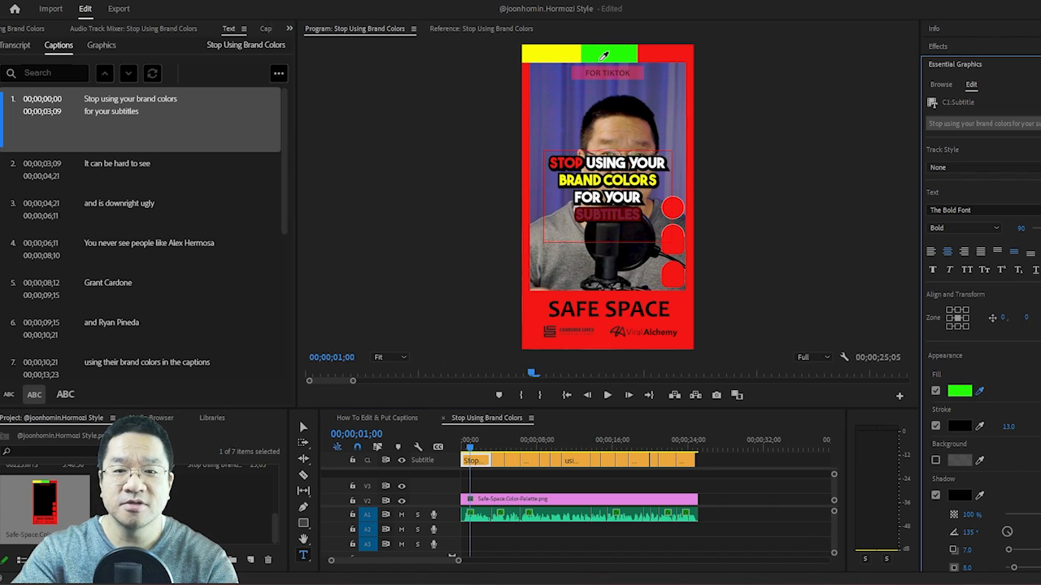
{"action": "left_click", "coordinate": [481, 29]}
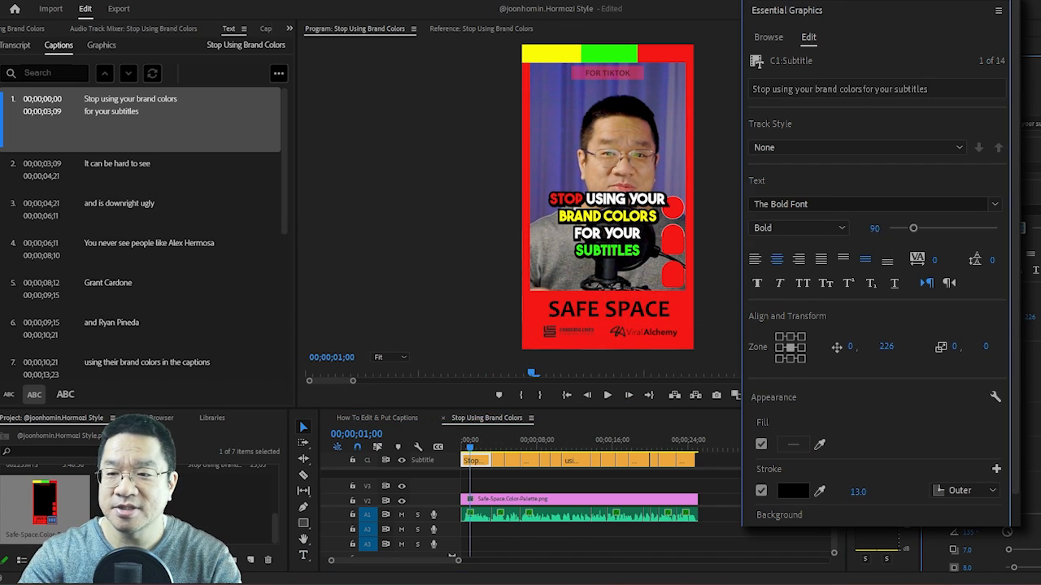
Reduce caption 1's font size; enlarge caption 2 and shift its position
{"action": "left_click_drag", "start_coordinate": [912, 228], "coordinate": [909, 228]}
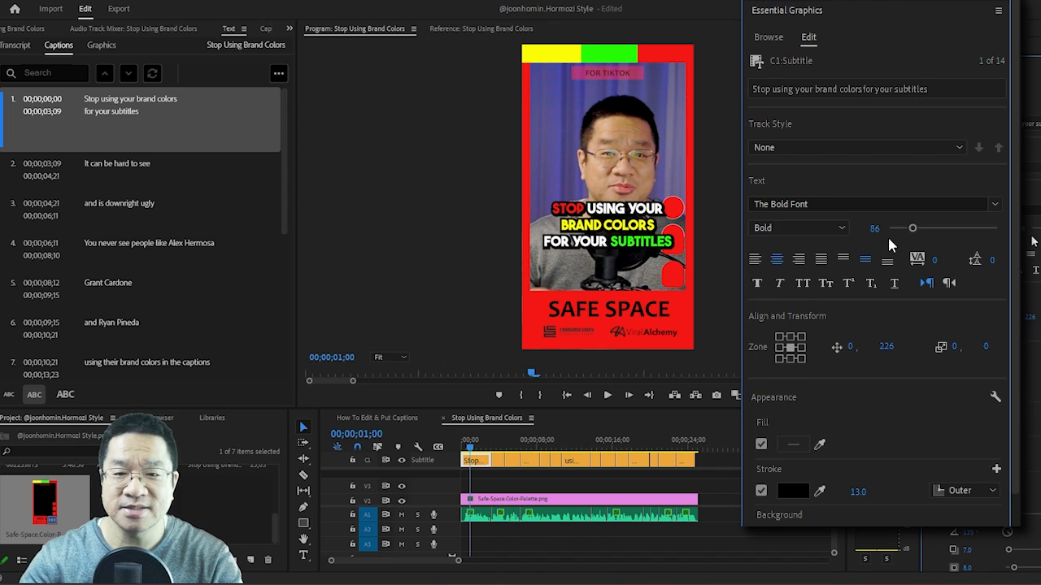
{"action": "mouse_move", "coordinate": [887, 244]}
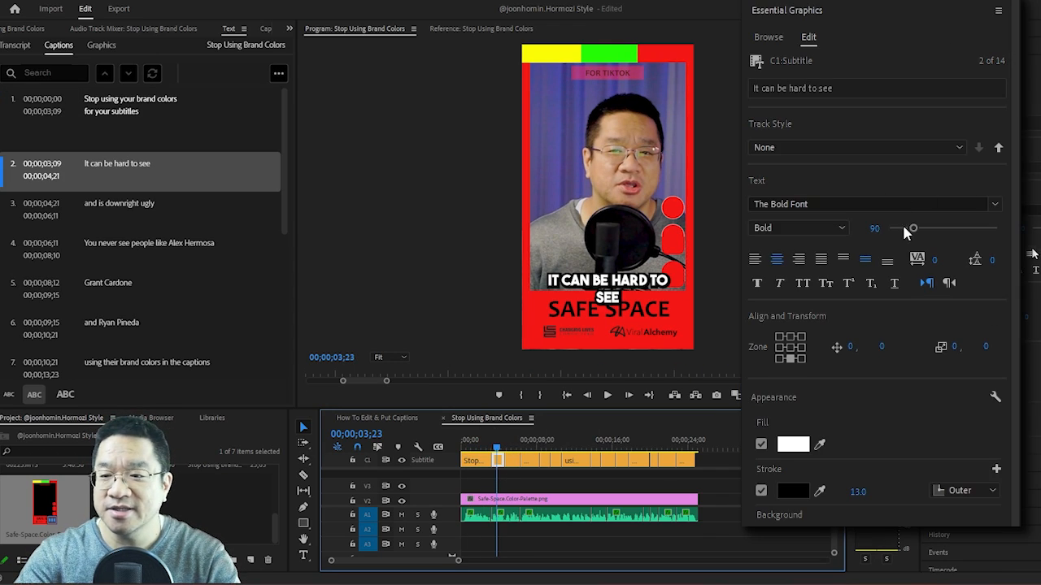
{"action": "left_click_drag", "start_coordinate": [911, 228], "coordinate": [917, 228]}
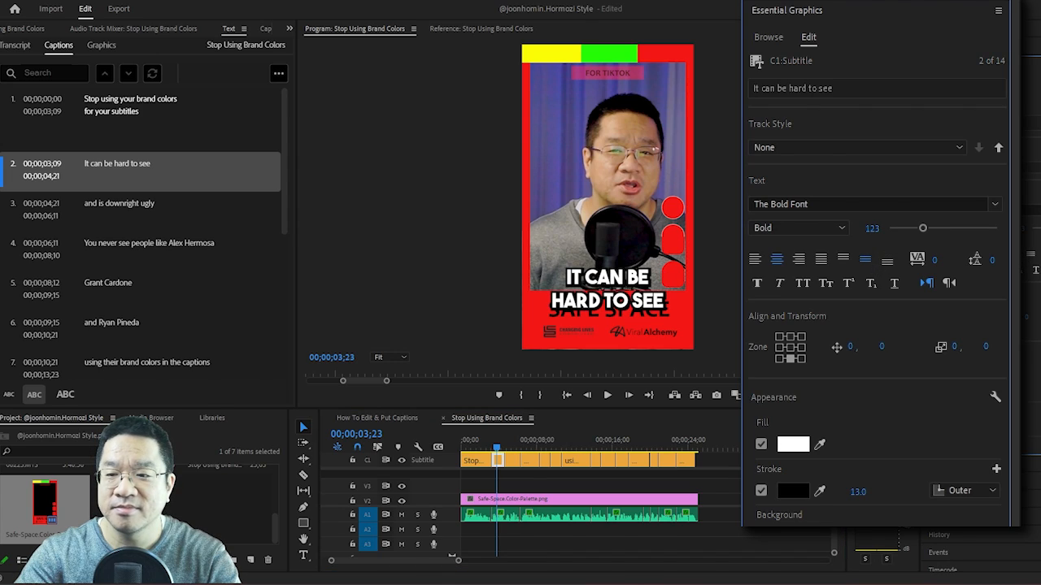
{"action": "mouse_move", "coordinate": [885, 351]}
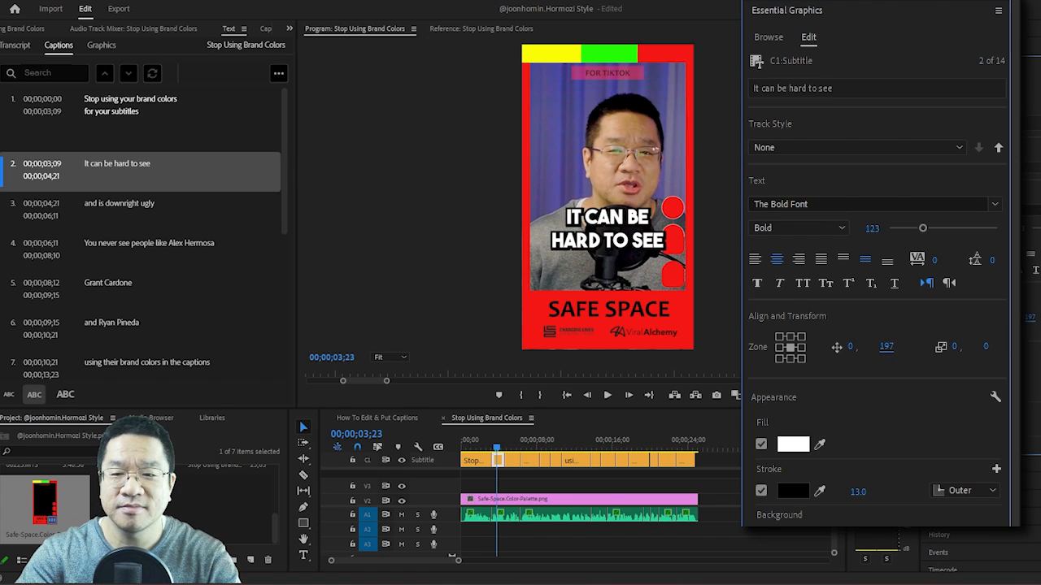
{"action": "mouse_move", "coordinate": [838, 356]}
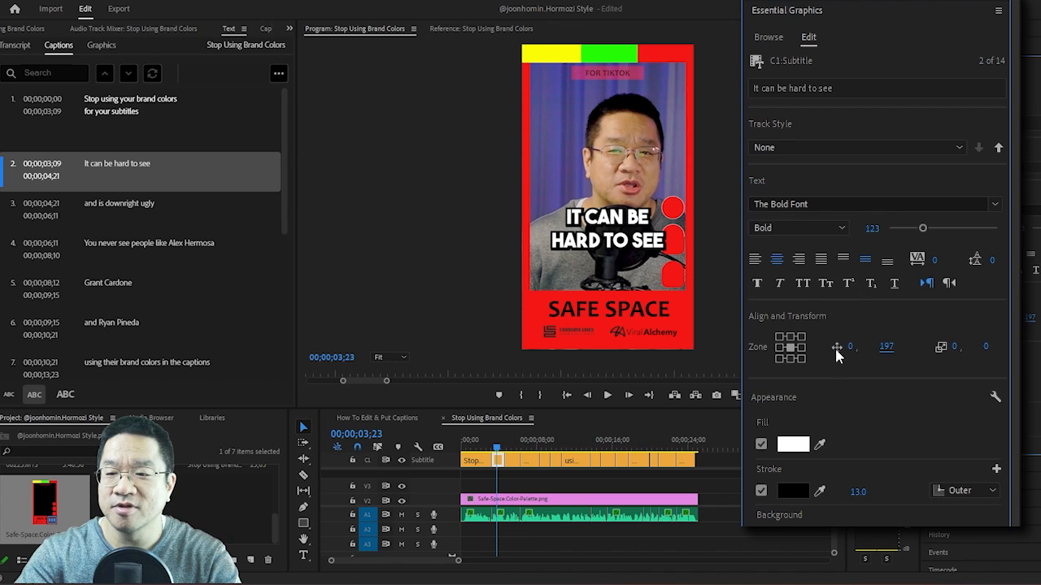
{"action": "left_click_drag", "start_coordinate": [852, 347], "coordinate": [852, 346]}
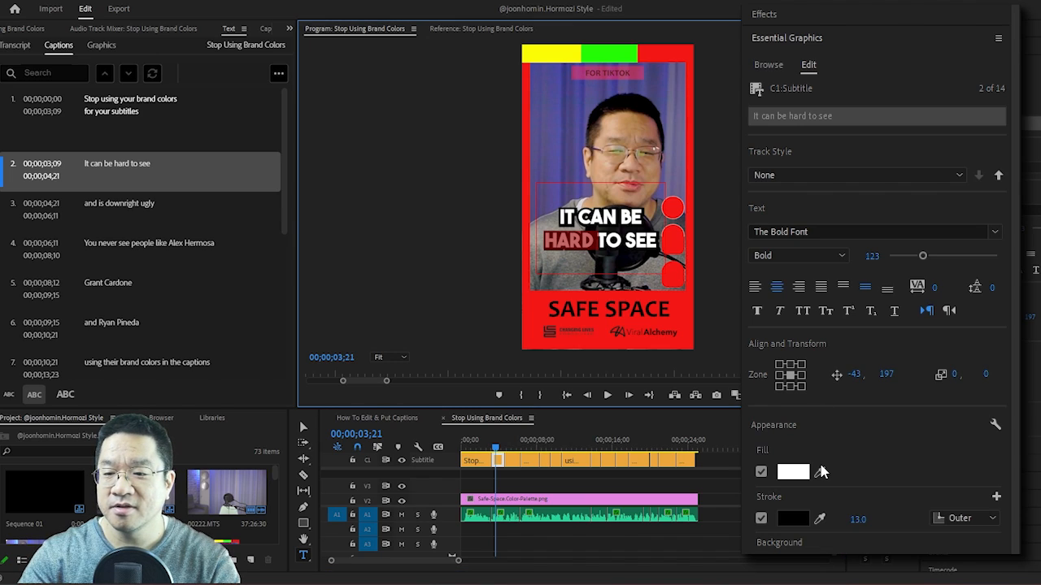
Fill HARD yellow and SEE green in the 'It can be hard to see' caption
{"action": "left_click", "coordinate": [794, 472]}
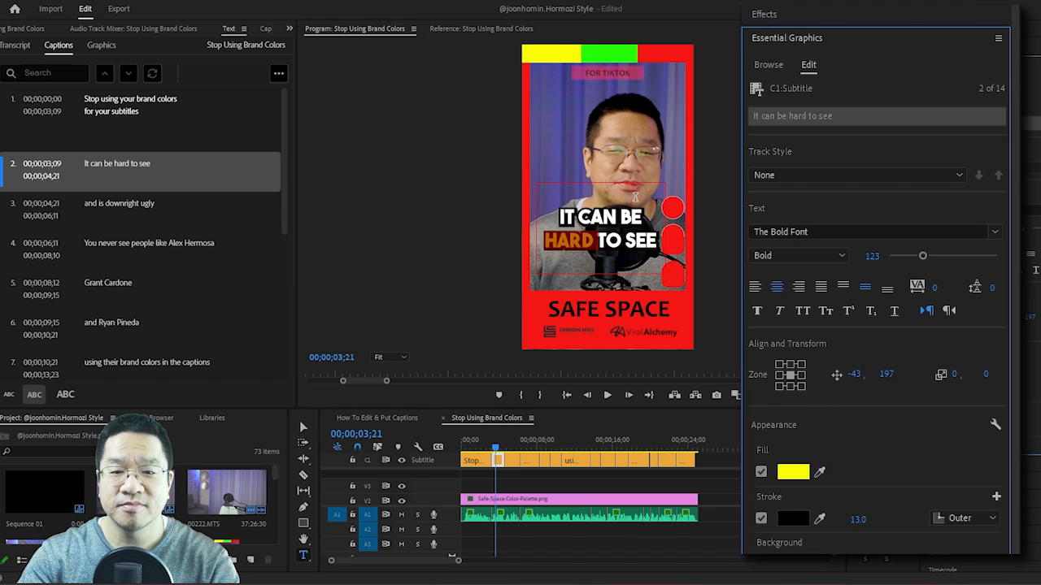
{"action": "left_click", "coordinate": [794, 472]}
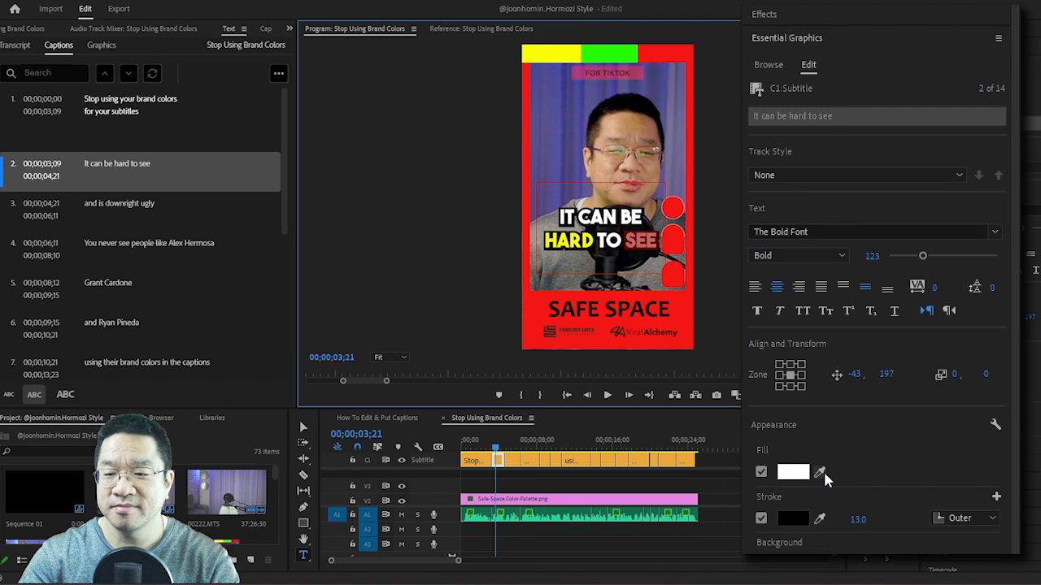
{"action": "left_click", "coordinate": [794, 472]}
{"action": "type", "text": "eyes"}
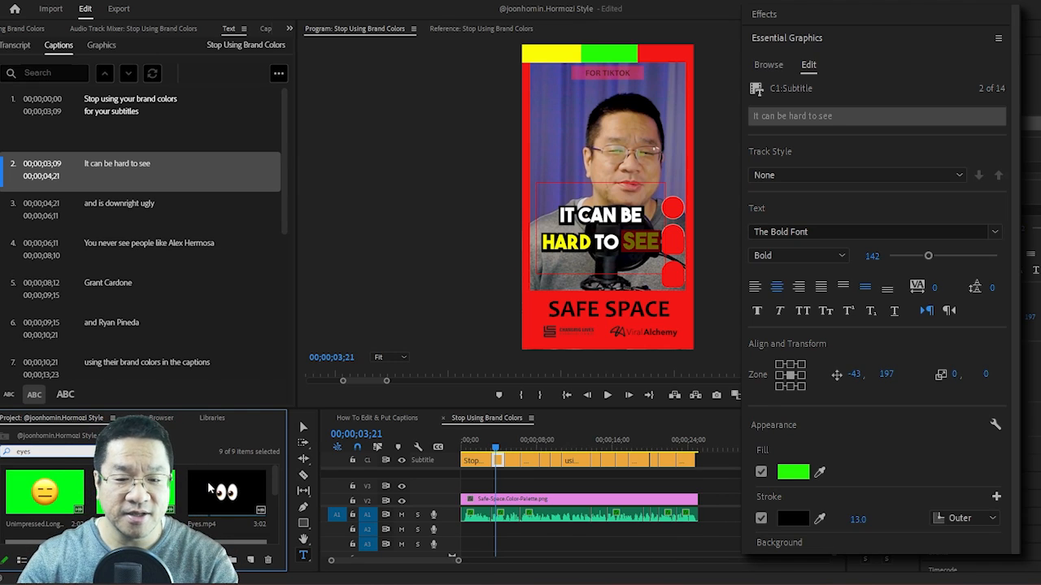
Luma Key Eyes.mp4 on V3 with Threshold 5, scale to about 44 and move it below HARD TO SEE
{"action": "left_click", "coordinate": [226, 492]}
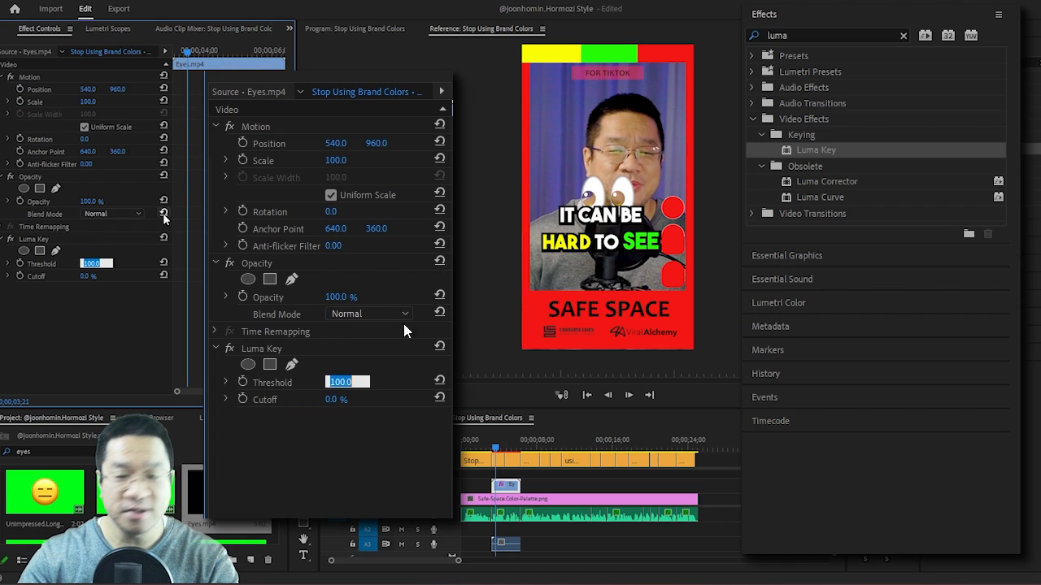
{"action": "type", "text": "5.0 %"}
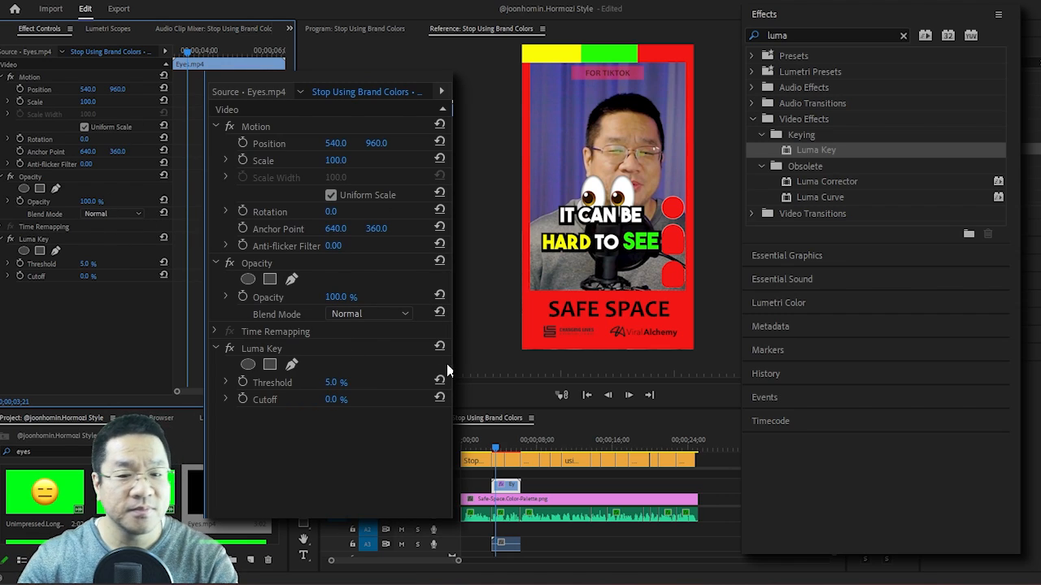
{"action": "left_click_drag", "start_coordinate": [335, 159], "coordinate": [335, 159]}
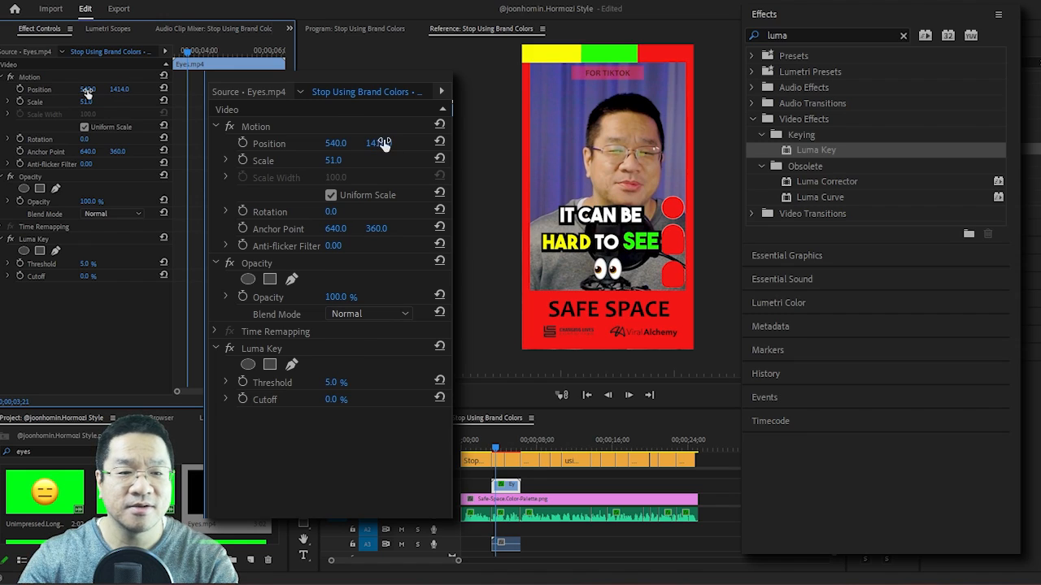
{"action": "left_click_drag", "start_coordinate": [335, 143], "coordinate": [325, 143]}
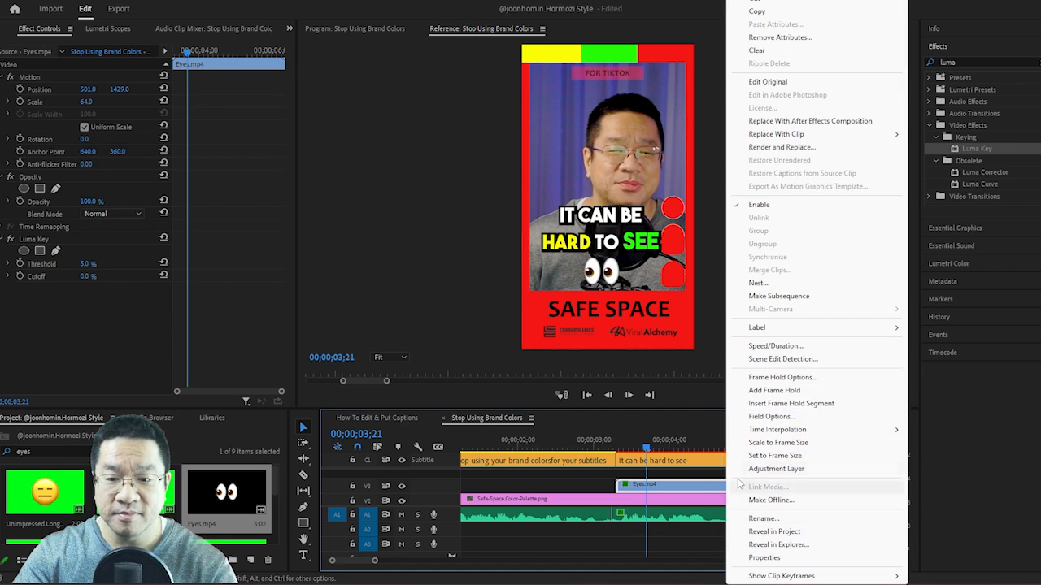
{"action": "left_click", "coordinate": [774, 345]}
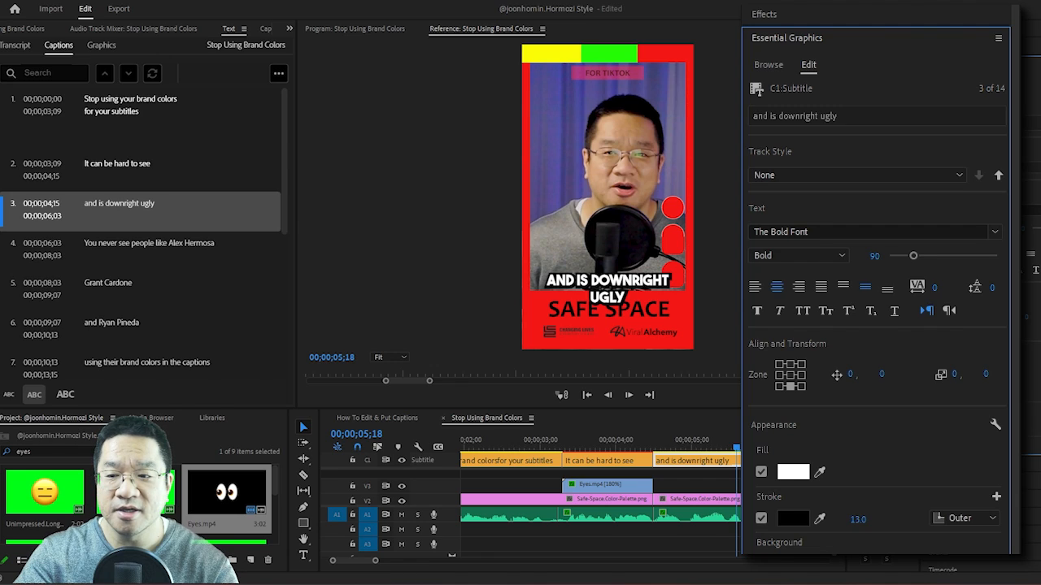
Enlarge the 'and is downright ugly' caption and fill UGLY yellow
{"action": "left_click_drag", "start_coordinate": [912, 255], "coordinate": [911, 256]}
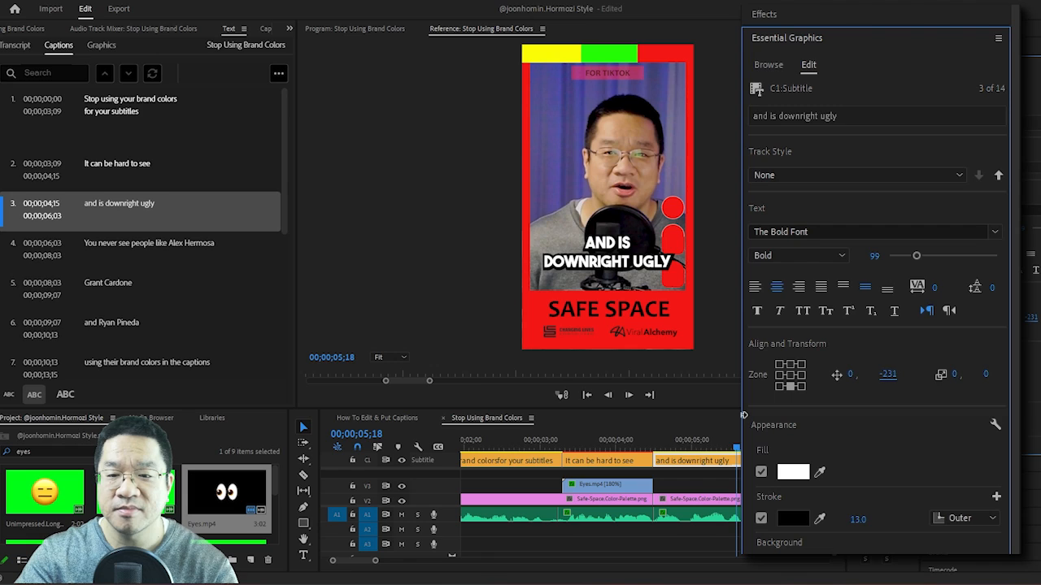
{"action": "mouse_move", "coordinate": [849, 338]}
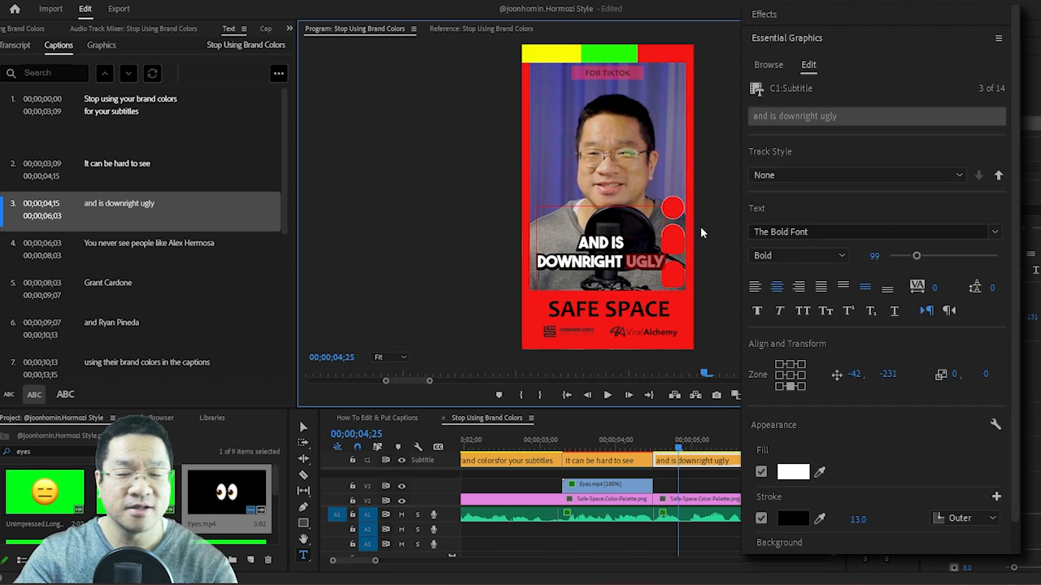
{"action": "left_click", "coordinate": [819, 471]}
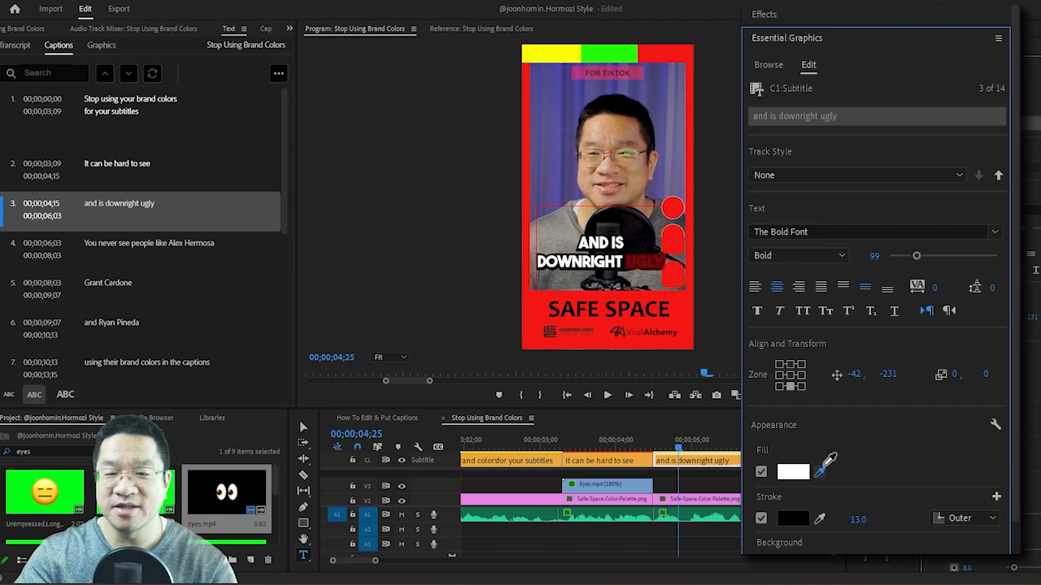
{"action": "left_click", "coordinate": [794, 472]}
{"action": "type", "text": "ult"}
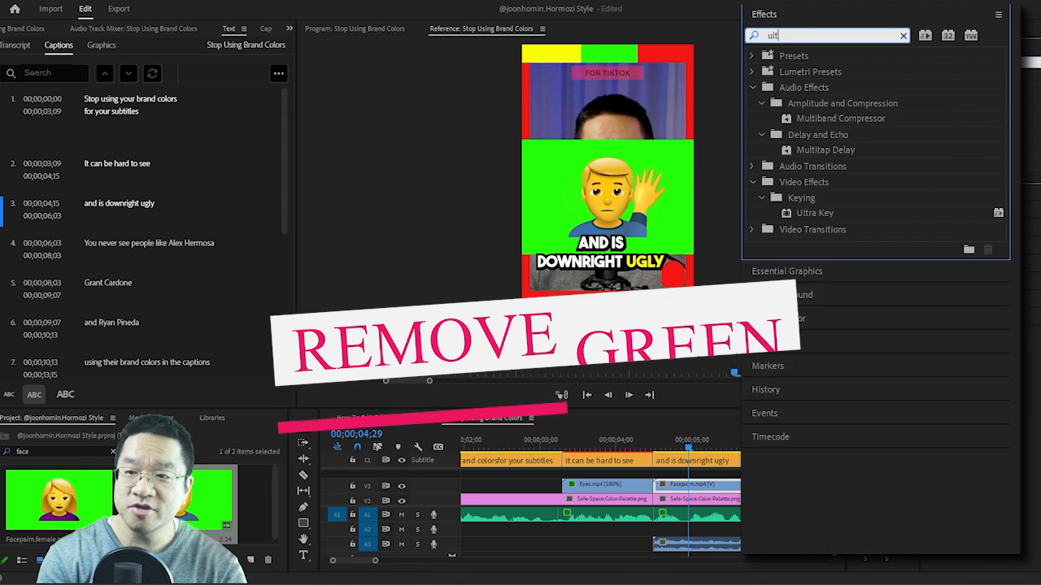
Ultra Key the facepalm emoji's green background, scale it to 51 and place it beside the caption
{"action": "type", "text": "ra"}
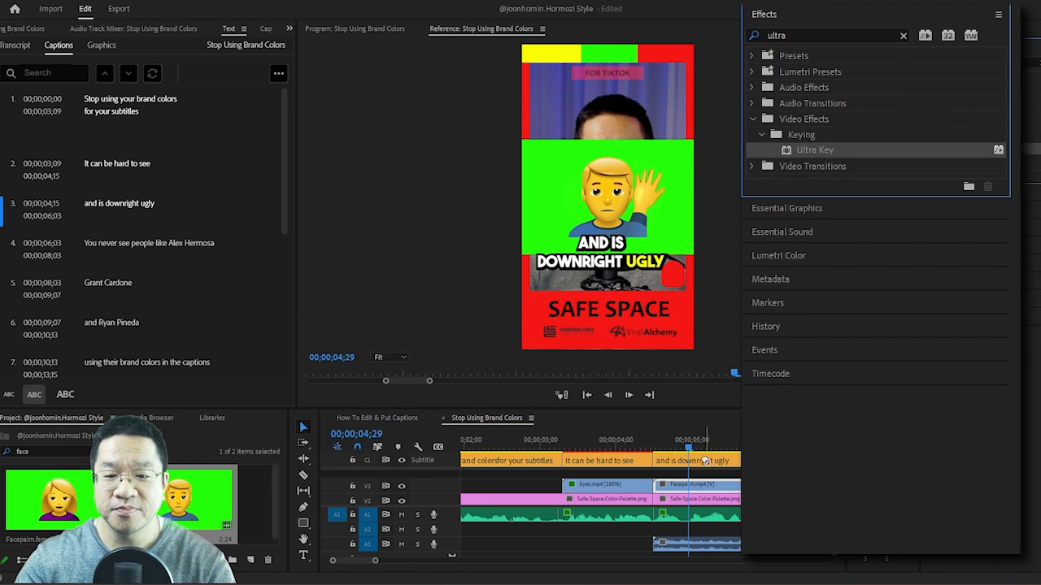
{"action": "left_click", "coordinate": [289, 29]}
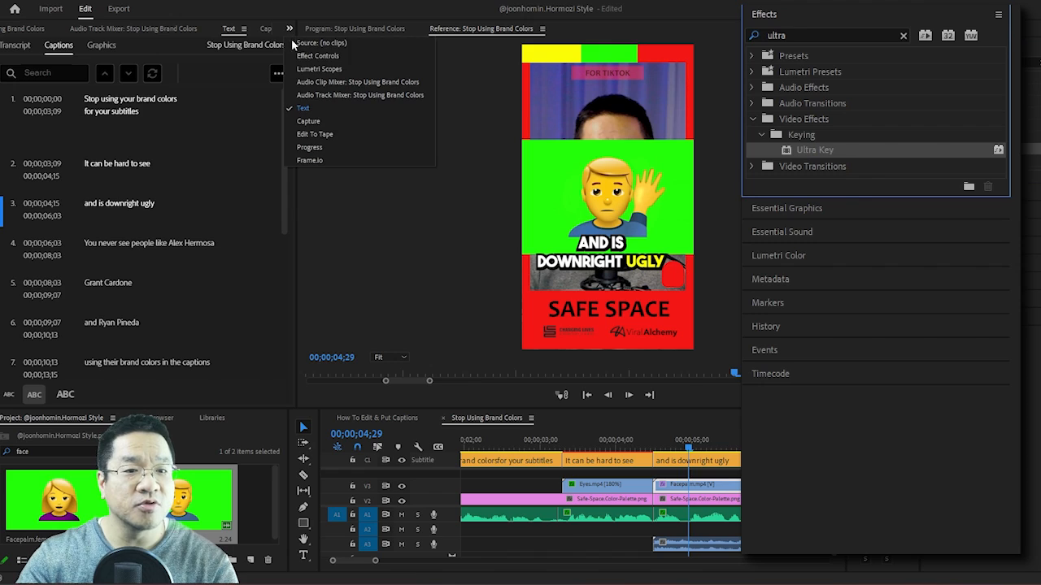
{"action": "left_click", "coordinate": [319, 56]}
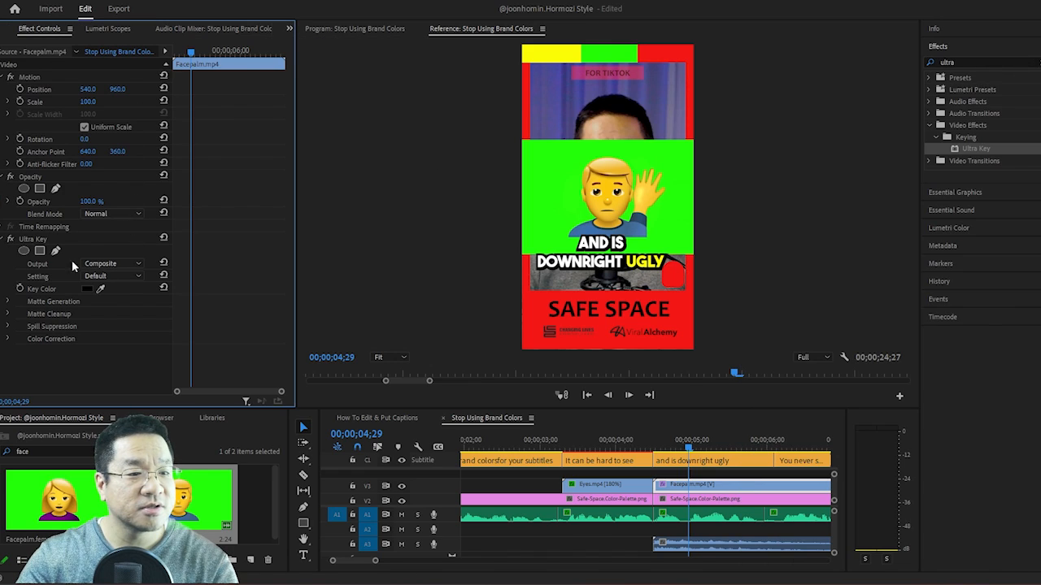
{"action": "left_click", "coordinate": [112, 263]}
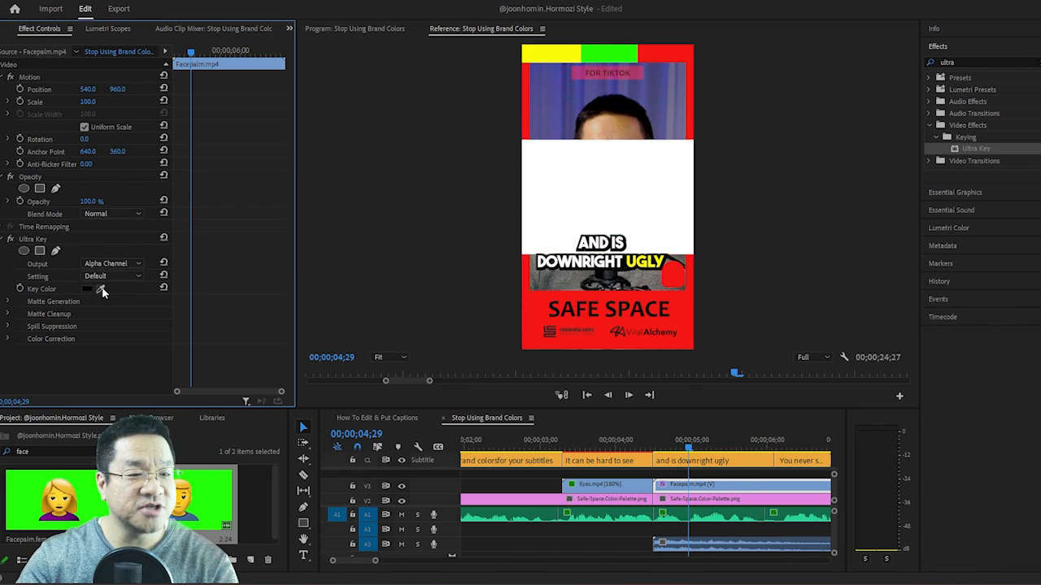
{"action": "left_click", "coordinate": [88, 289]}
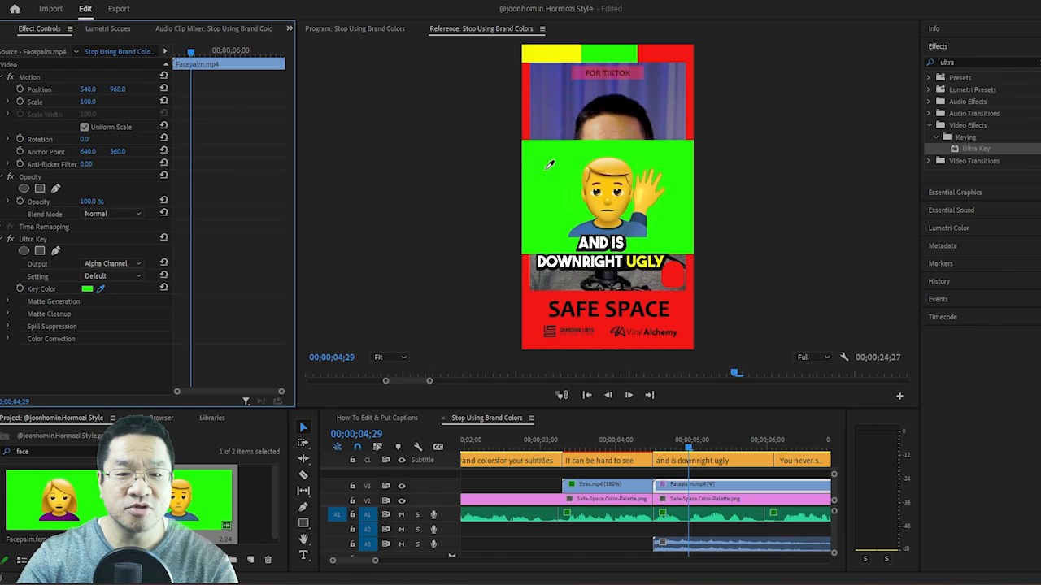
{"action": "left_click", "coordinate": [112, 263]}
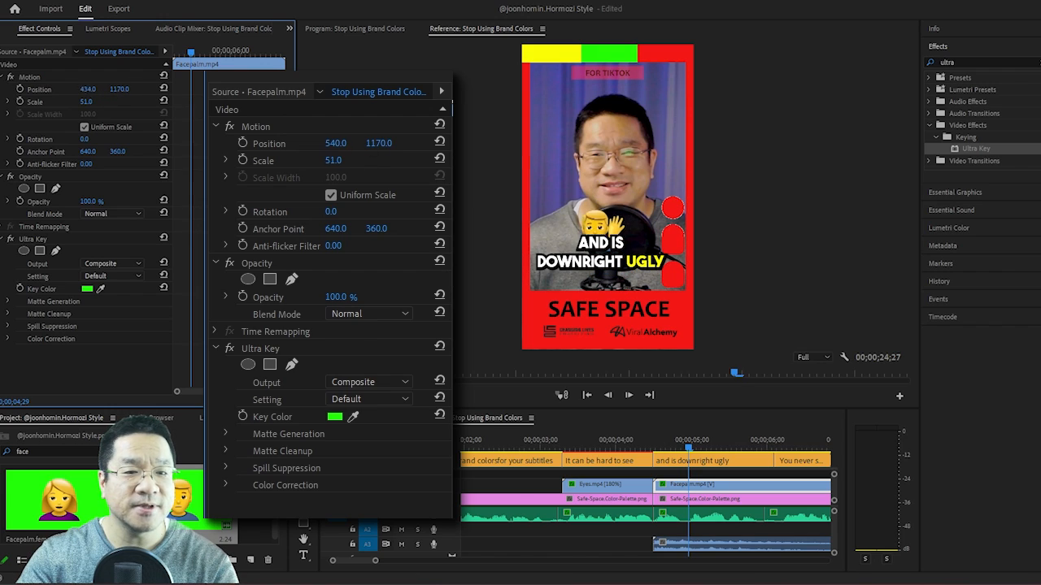
{"action": "left_click_drag", "start_coordinate": [350, 144], "coordinate": [335, 143]}
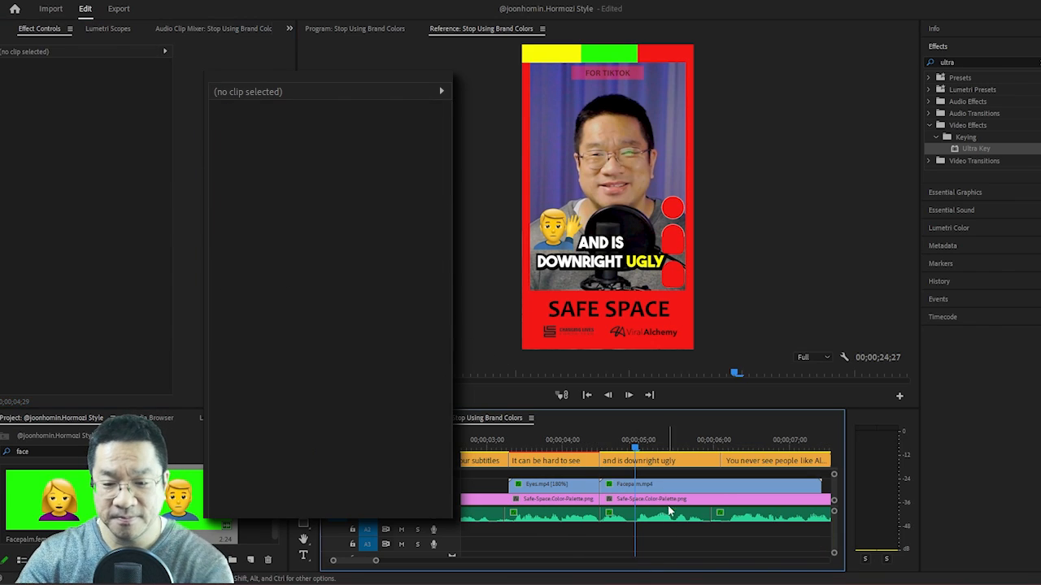
Set the emoji clip's Speed/Duration to 185%
{"action": "left_click", "coordinate": [708, 485]}
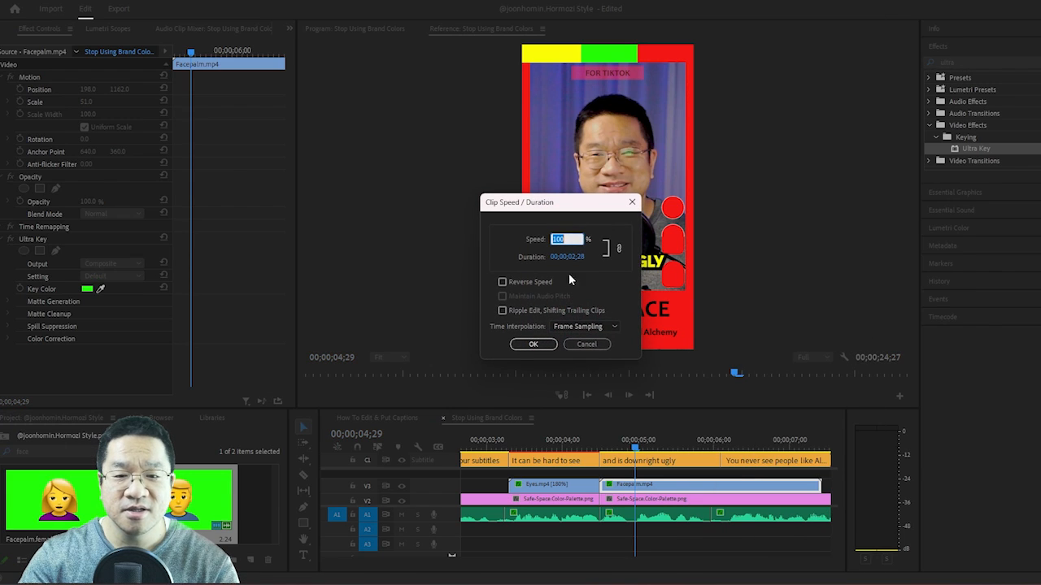
{"action": "type", "text": "185"}
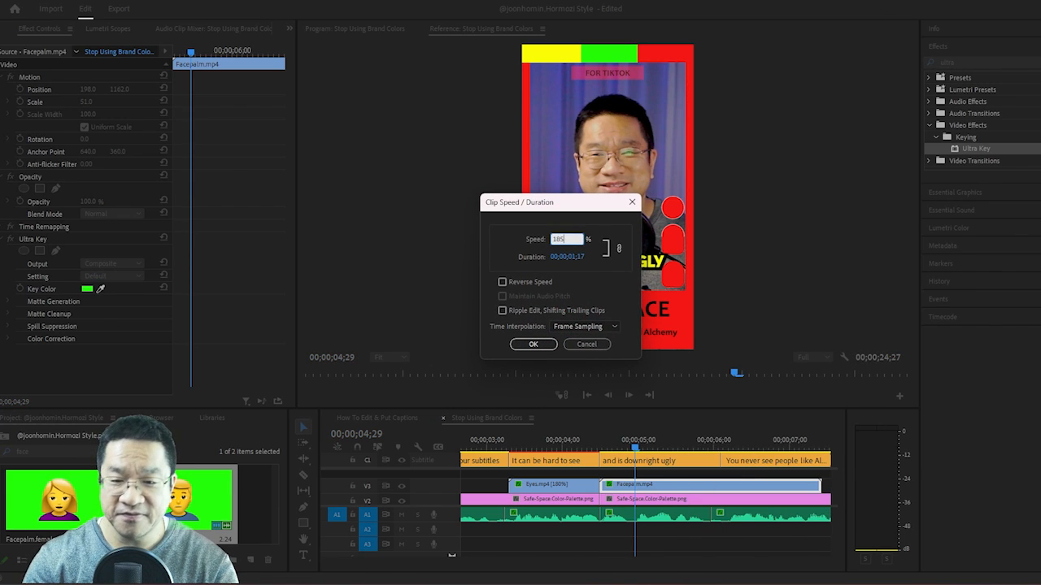
{"action": "left_click", "coordinate": [534, 344]}
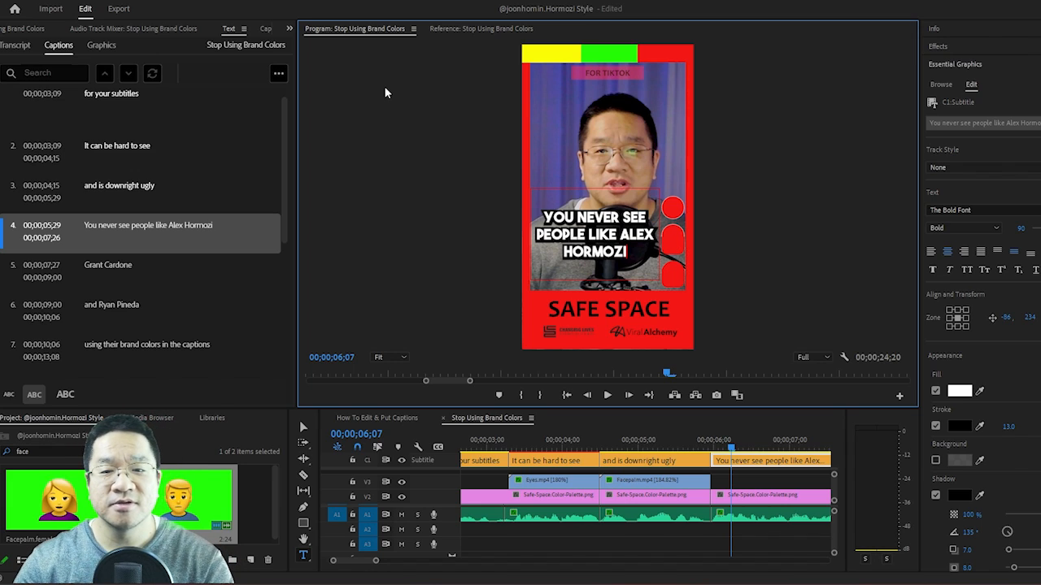
{"action": "mouse_move", "coordinate": [1028, 231]}
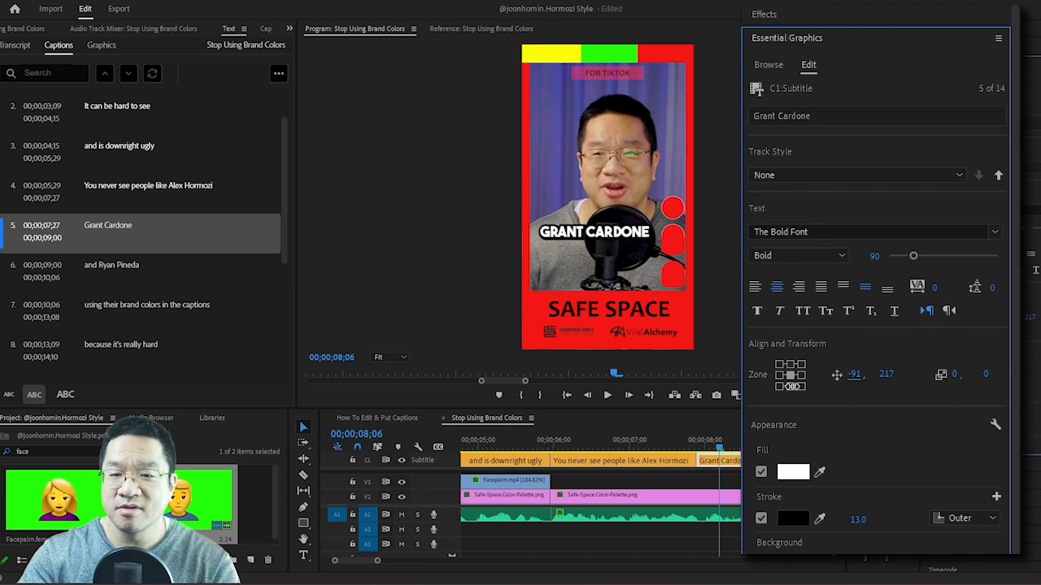
{"action": "mouse_move", "coordinate": [592, 237]}
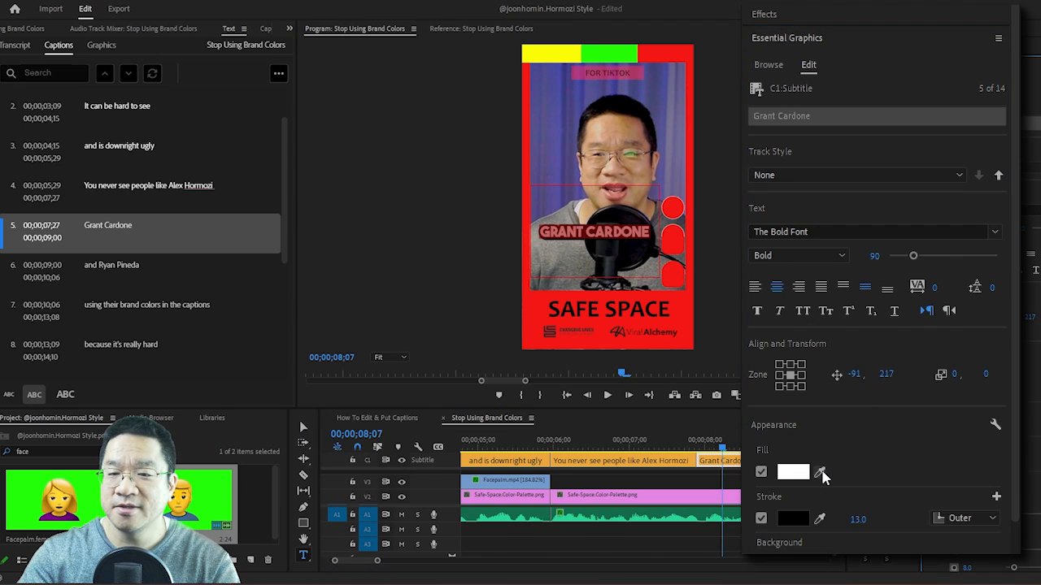
Eyedrop a bright fill for the Grant Cardone caption and move to the Ryan Pineda caption
{"action": "left_click", "coordinate": [794, 472]}
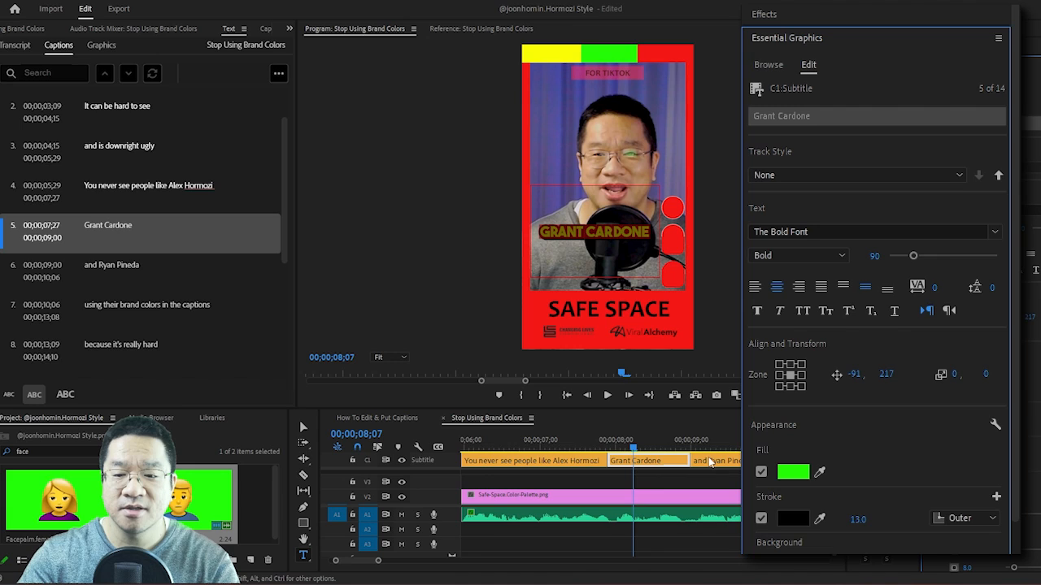
{"action": "left_click", "coordinate": [712, 452]}
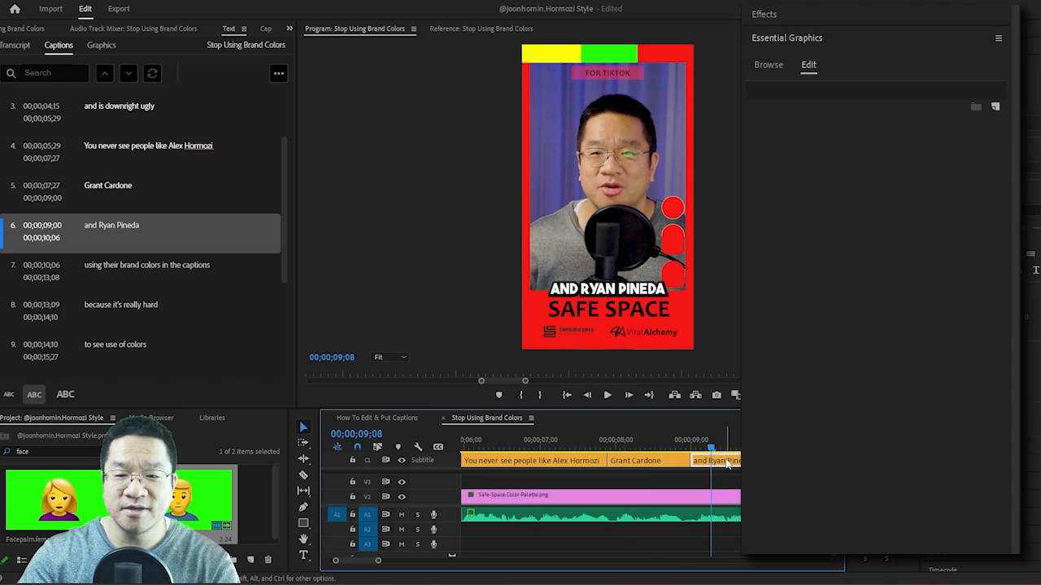
{"action": "left_click", "coordinate": [716, 459]}
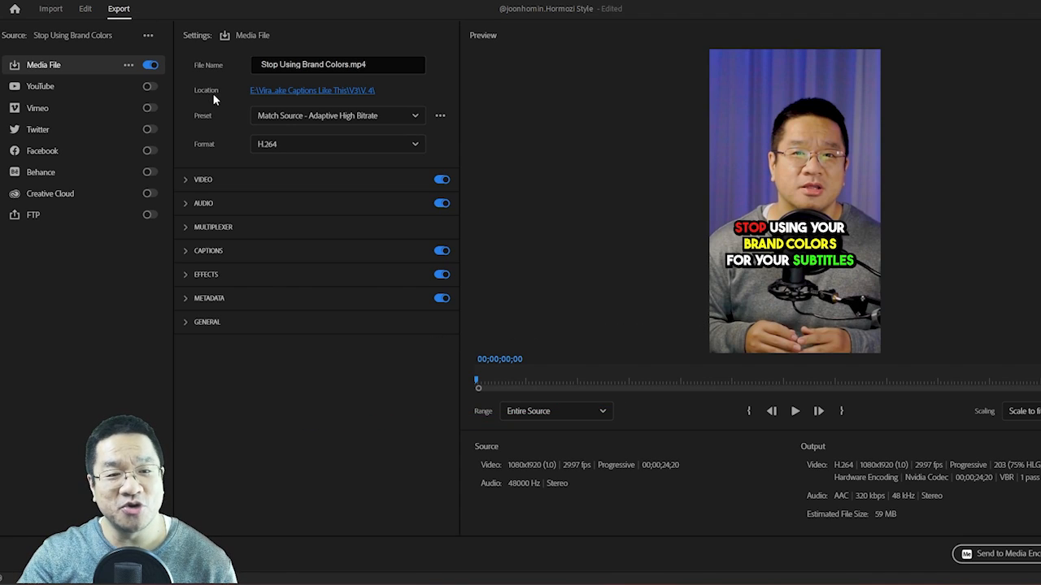
{"action": "mouse_move", "coordinate": [219, 152]}
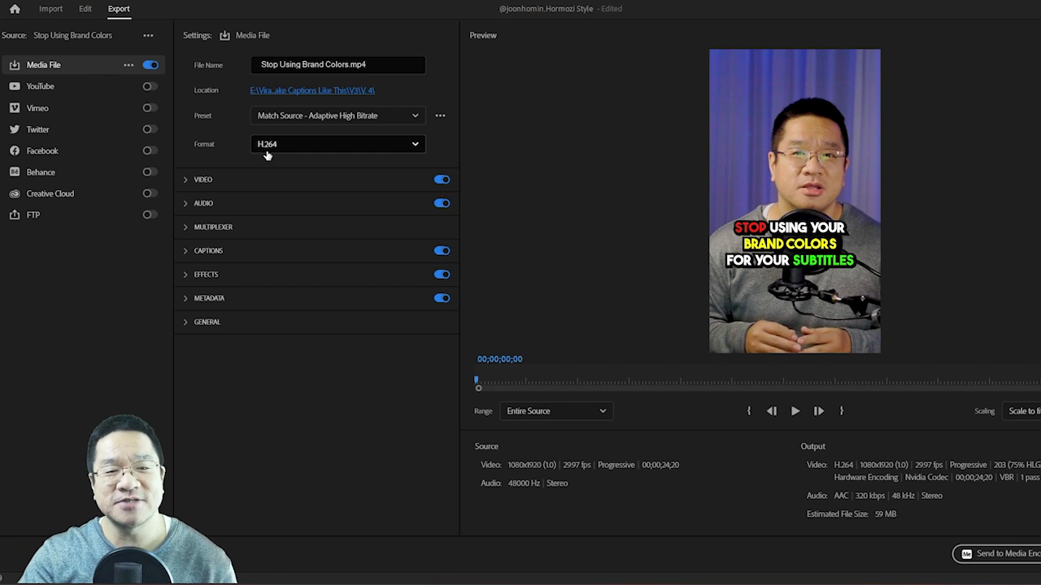
Enable Render at Maximum Depth and Use Maximum Render Quality in the Video export settings
{"action": "left_click", "coordinate": [202, 179]}
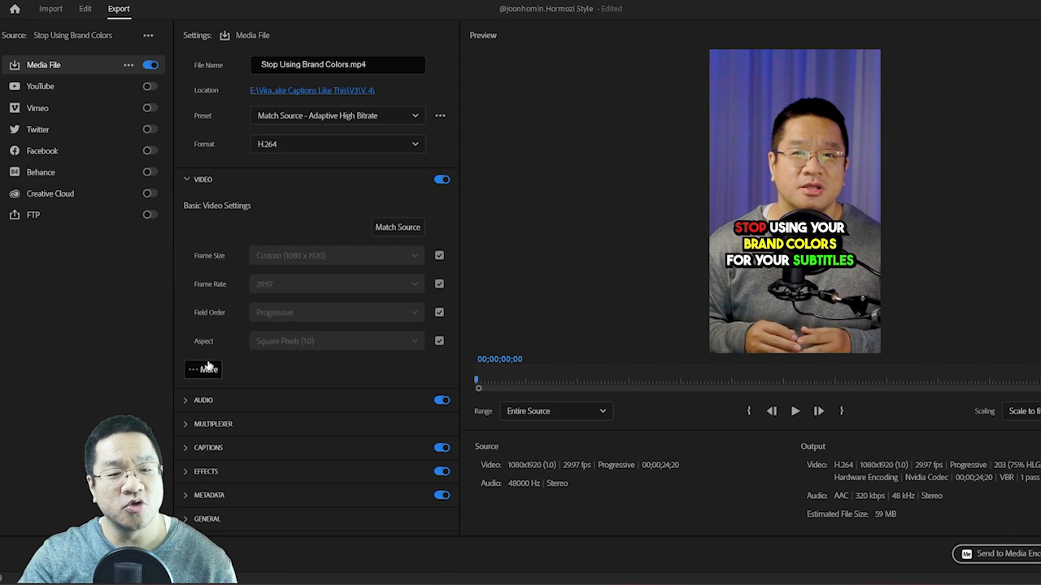
{"action": "left_click", "coordinate": [202, 369]}
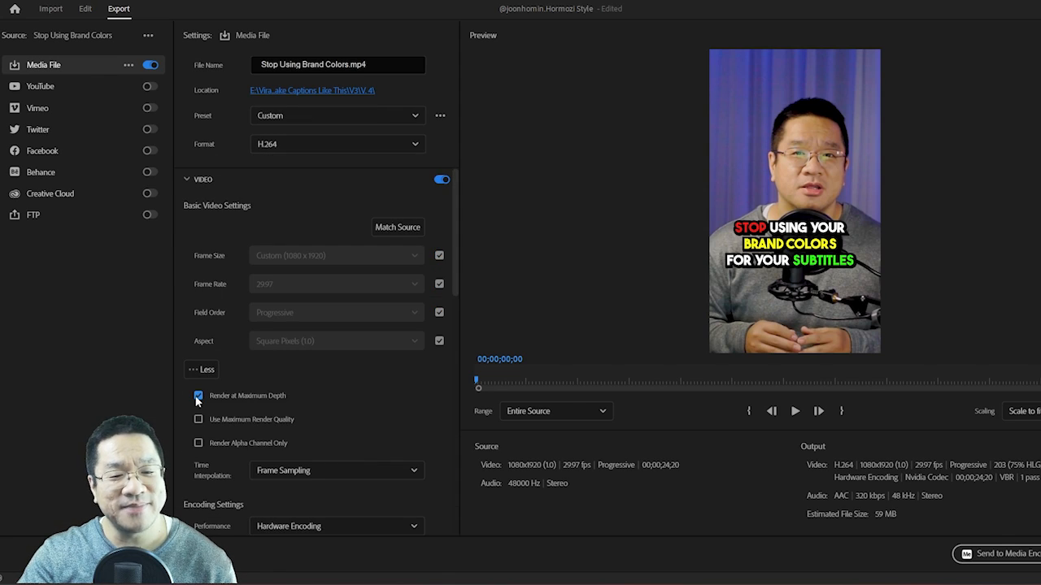
{"action": "left_click", "coordinate": [198, 420]}
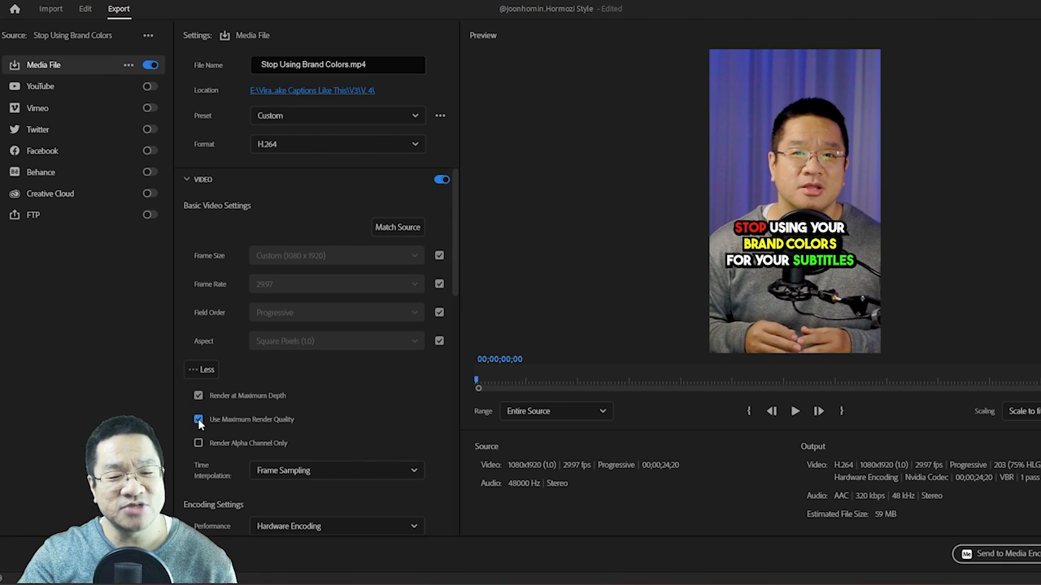
{"action": "left_click", "coordinate": [198, 419]}
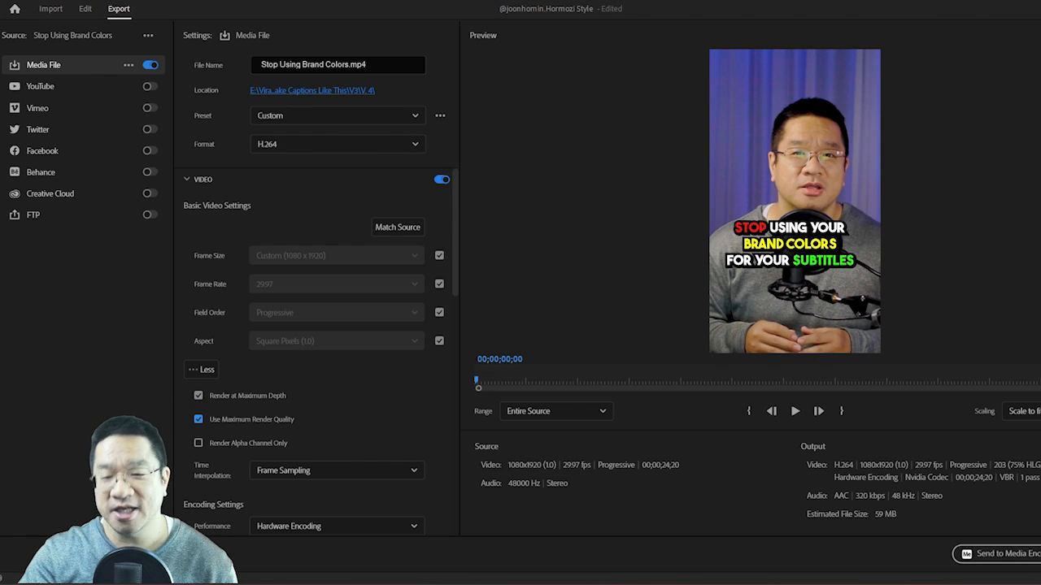
{"action": "mouse_move", "coordinate": [913, 403]}
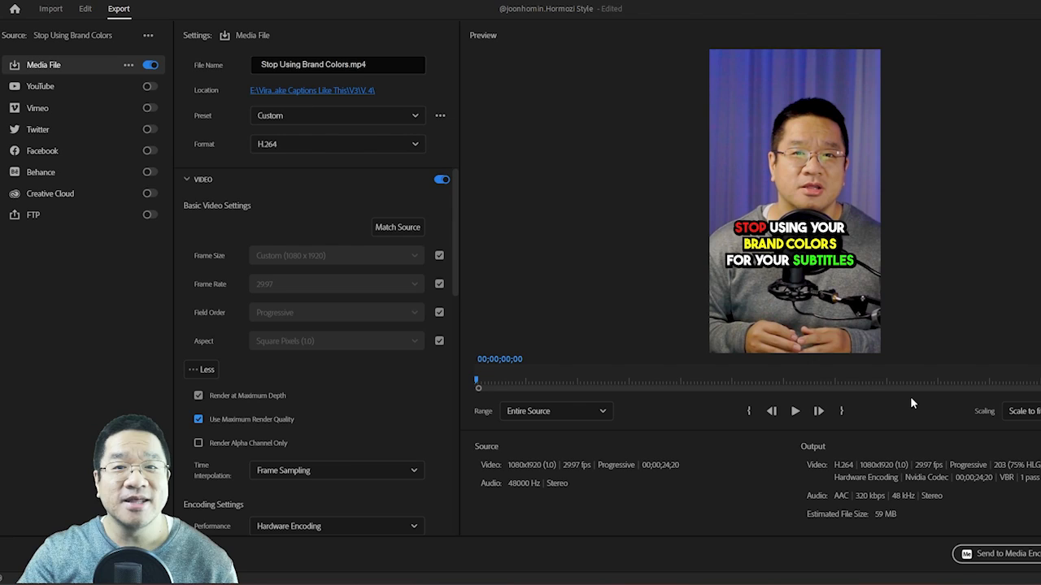